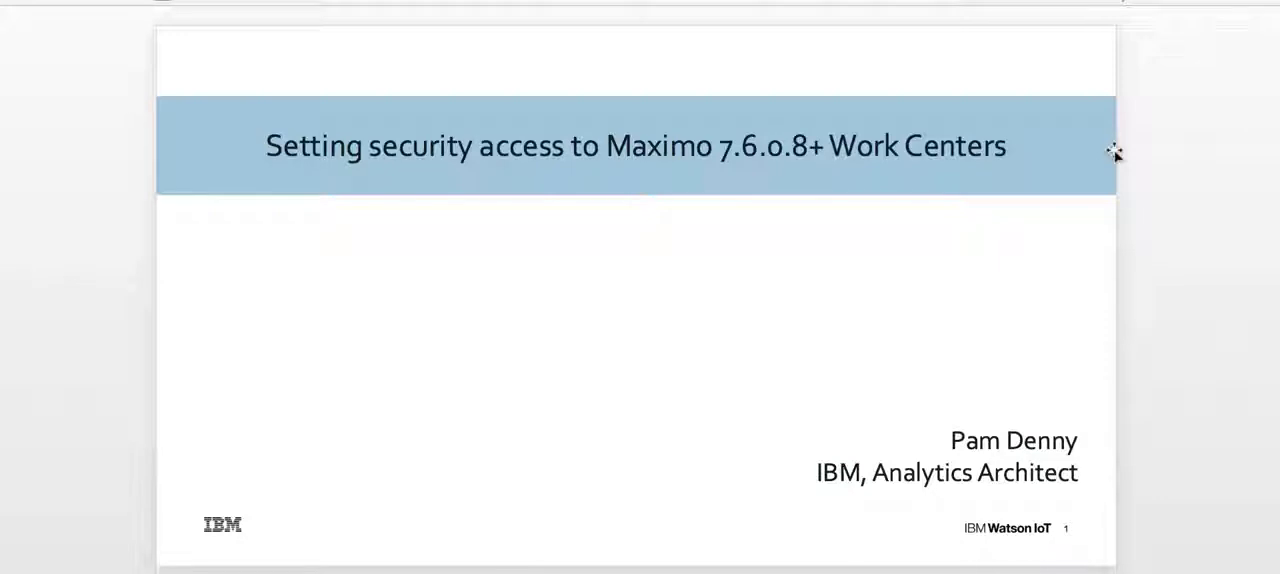
Step: Advance from the title slide to the Maximo URLs slide
{"action": "key", "text": "Right"}
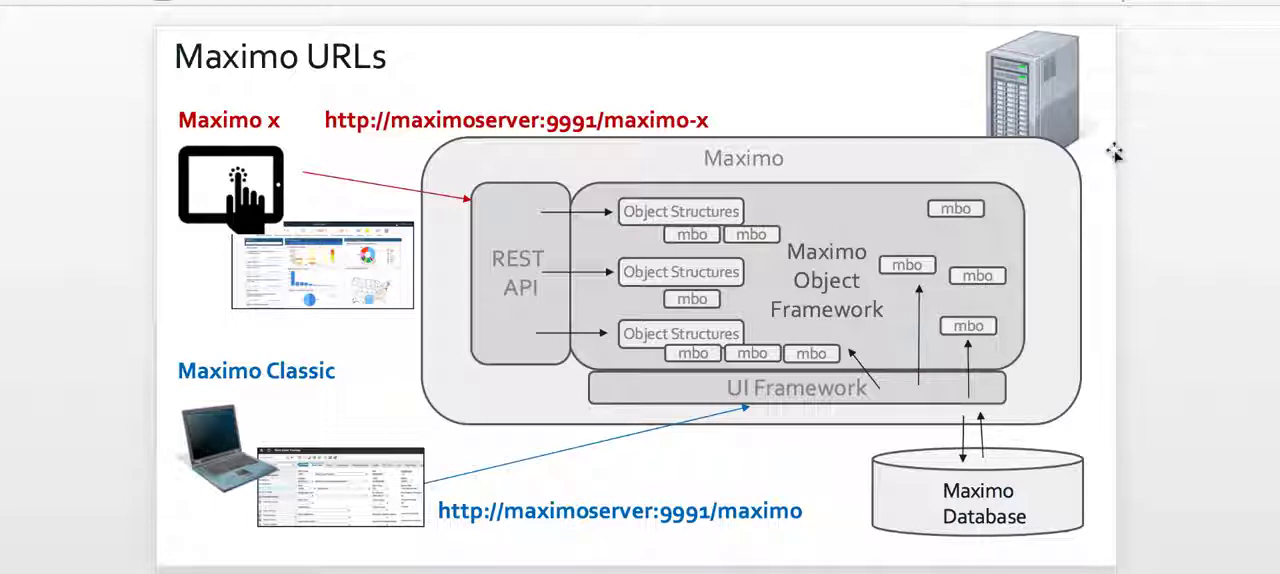
{"action": "mouse_move", "coordinate": [473, 527]}
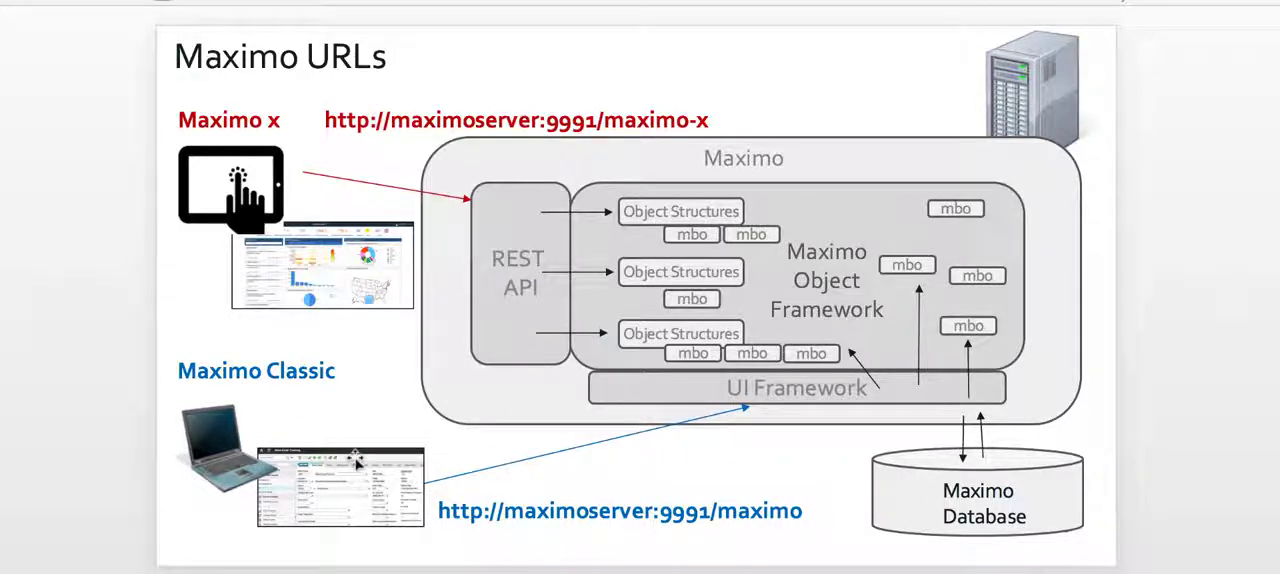
{"action": "mouse_move", "coordinate": [765, 458]}
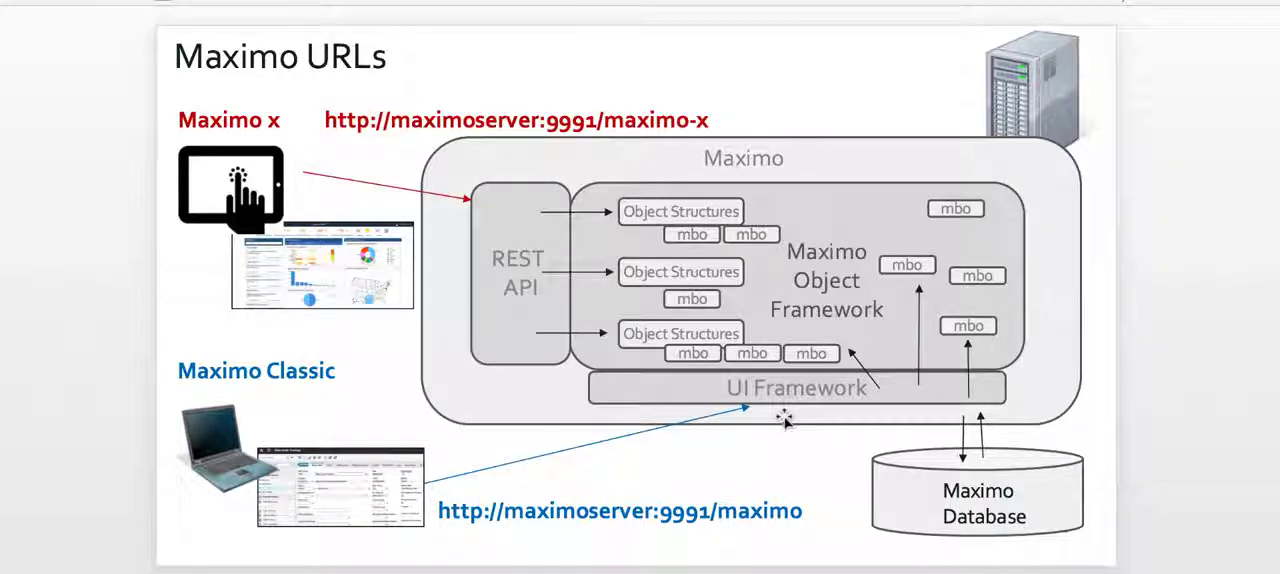
{"action": "mouse_move", "coordinate": [997, 205]}
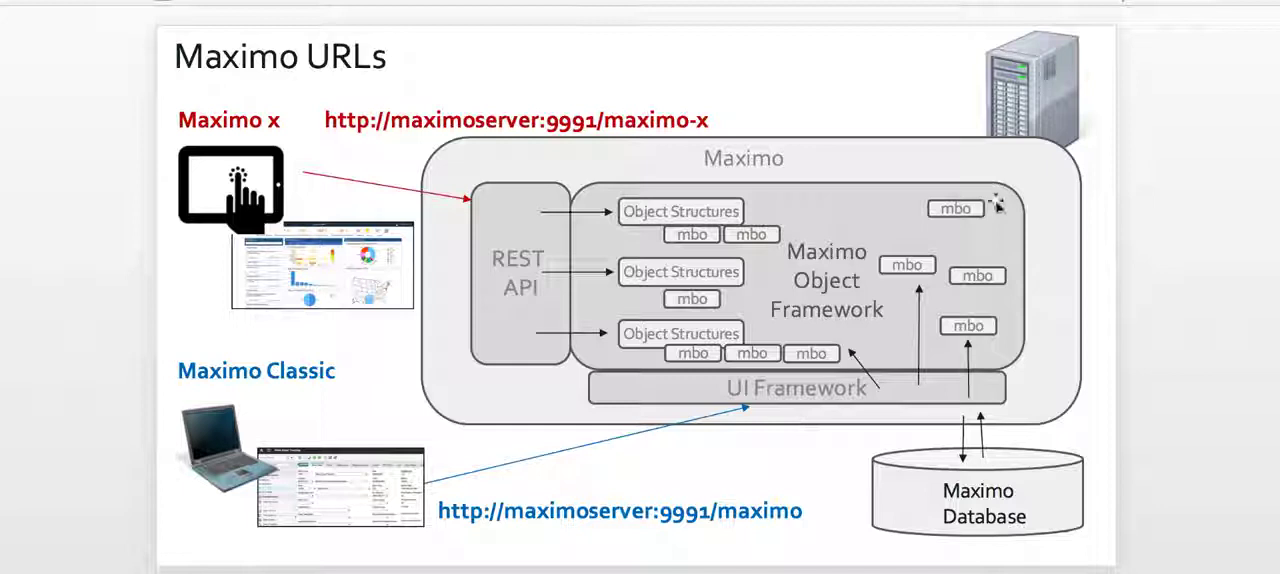
{"action": "mouse_move", "coordinate": [667, 158]}
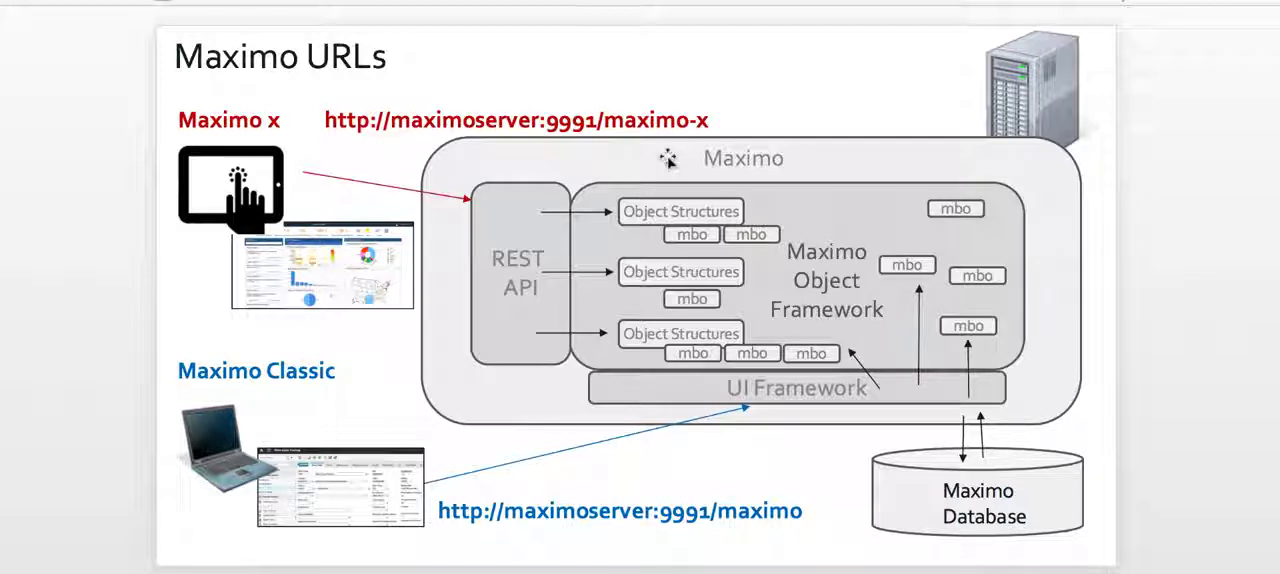
{"action": "mouse_move", "coordinate": [522, 393]}
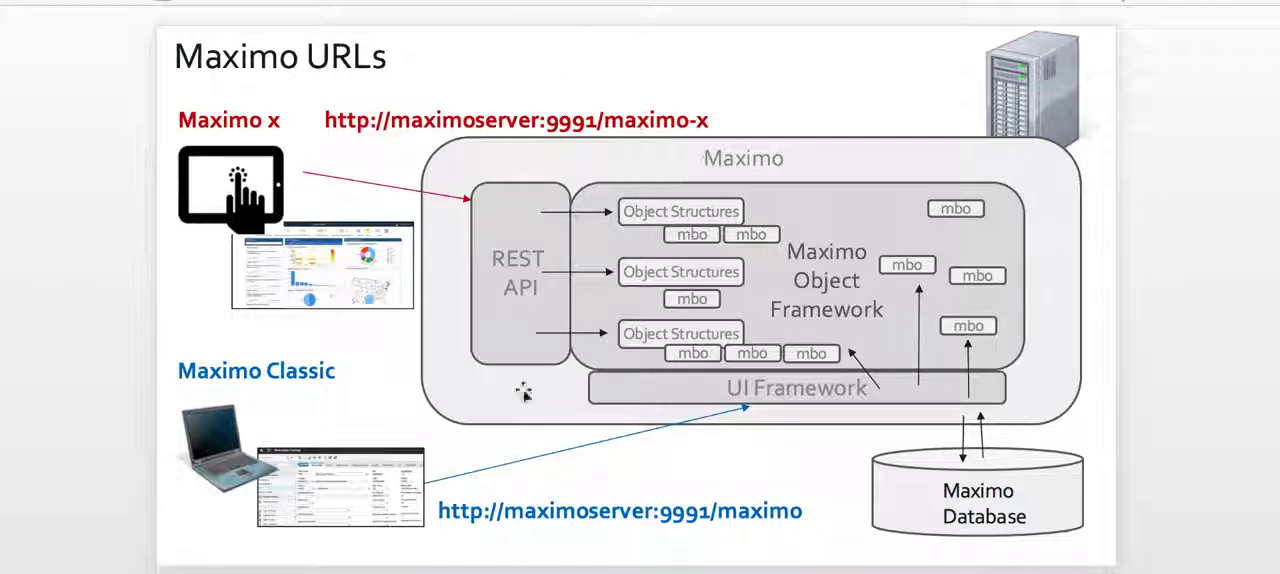
{"action": "mouse_move", "coordinate": [492, 281]}
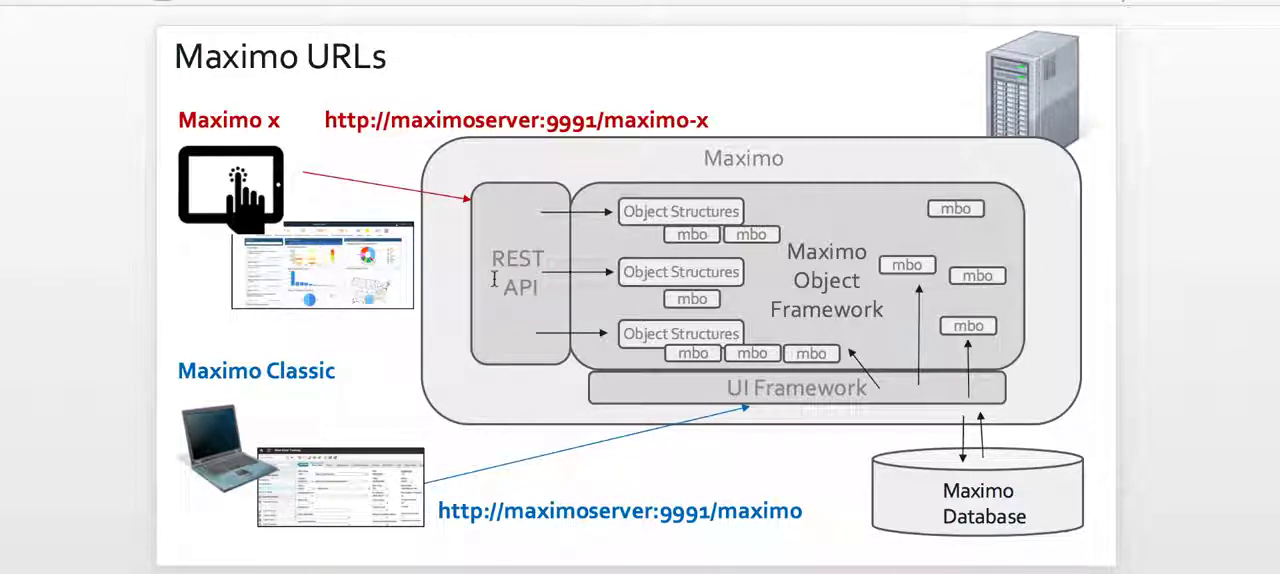
{"action": "mouse_move", "coordinate": [422, 243]}
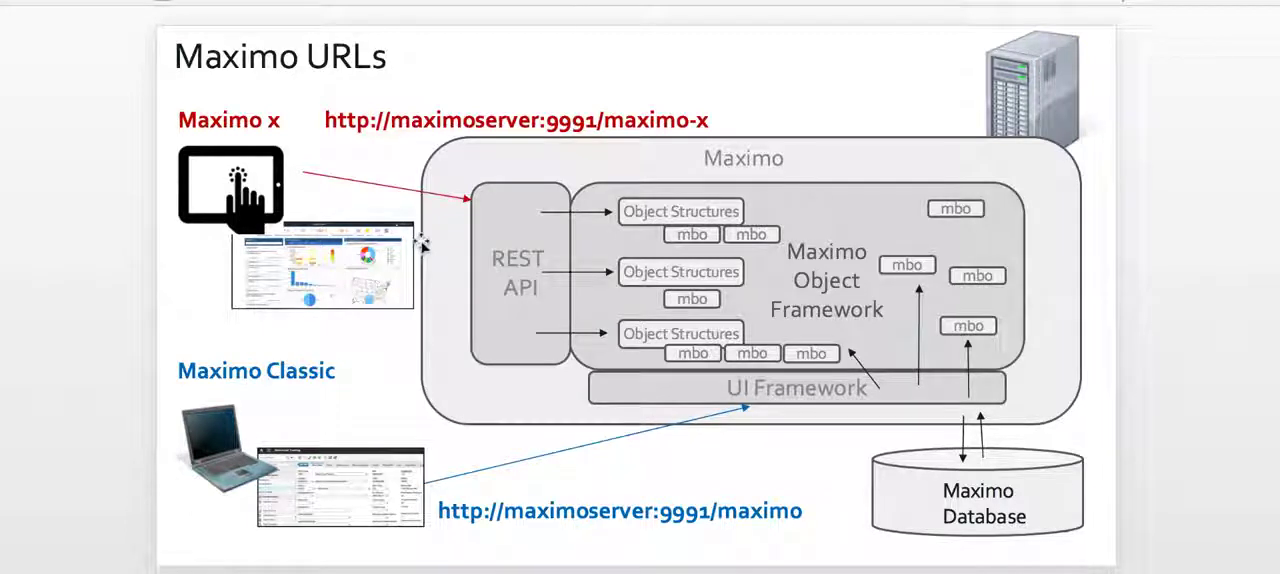
{"action": "mouse_move", "coordinate": [364, 252]}
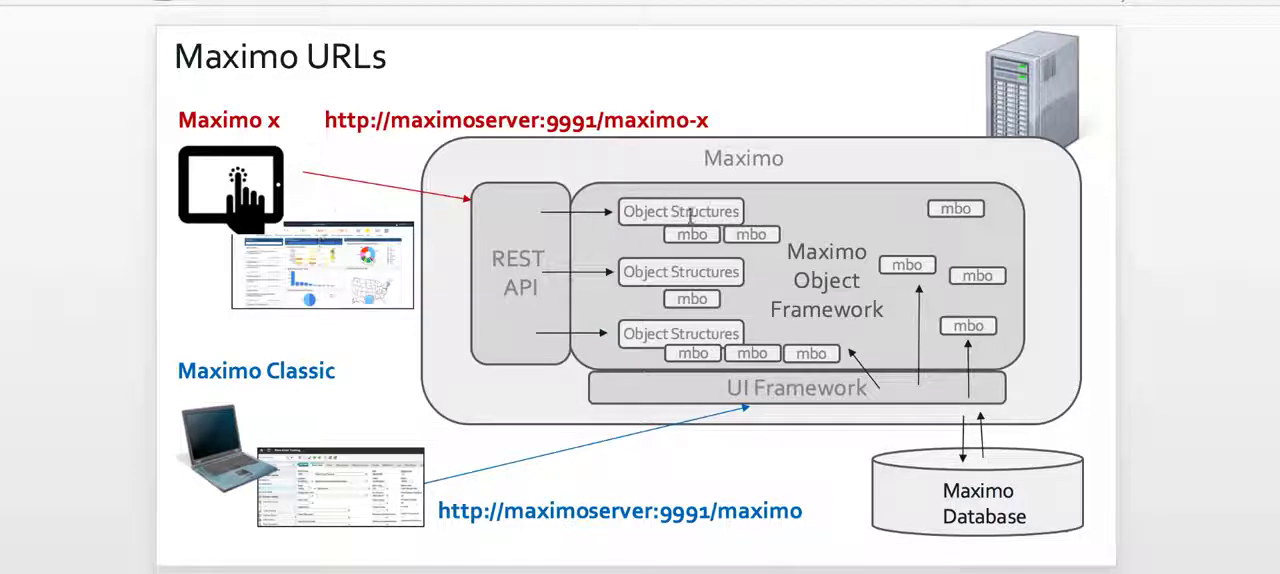
{"action": "mouse_move", "coordinate": [600, 253]}
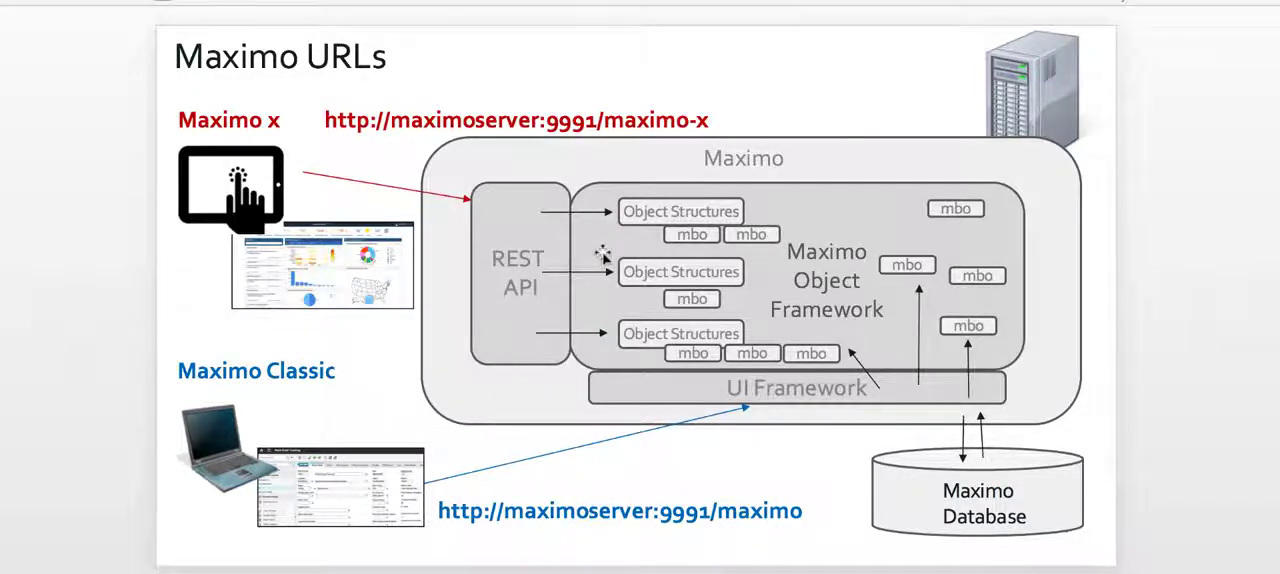
Step: Advance to the Maximo X Object Structures slide comparing Business Analyst, Supervisor and Technician templates
{"action": "key", "text": "Right"}
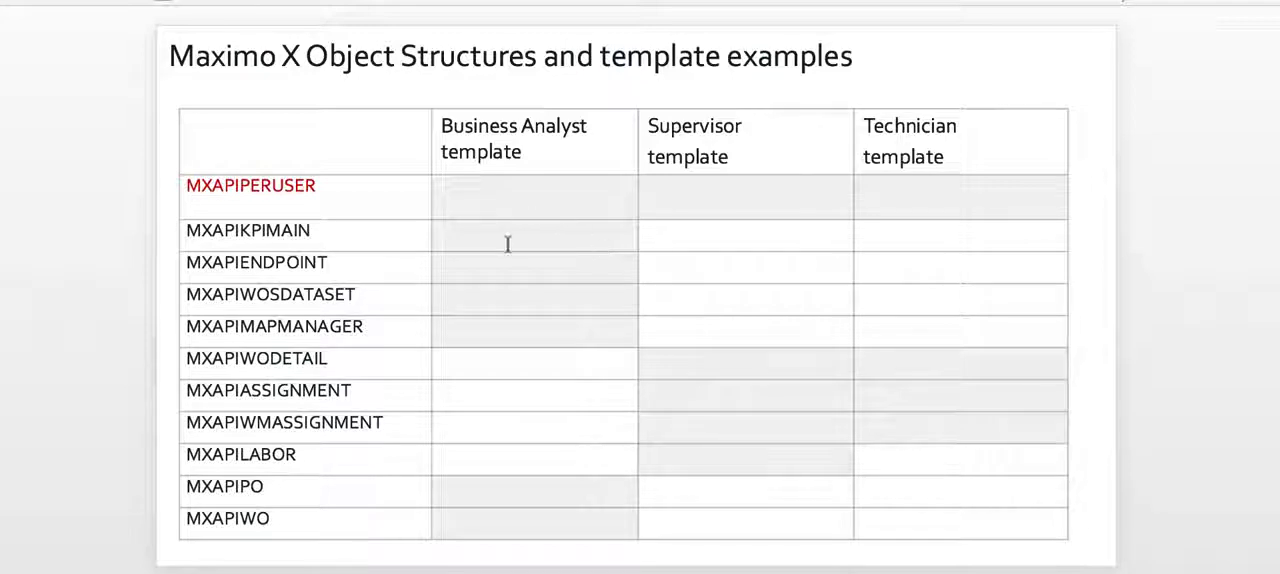
{"action": "mouse_move", "coordinate": [533, 268]}
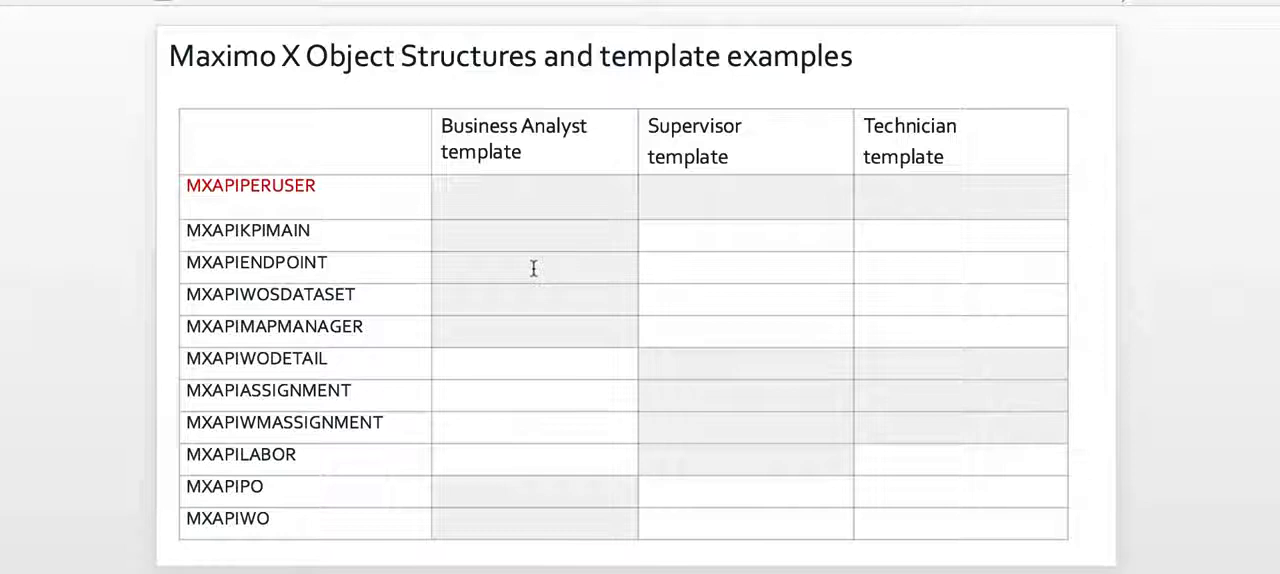
{"action": "mouse_move", "coordinate": [609, 352]}
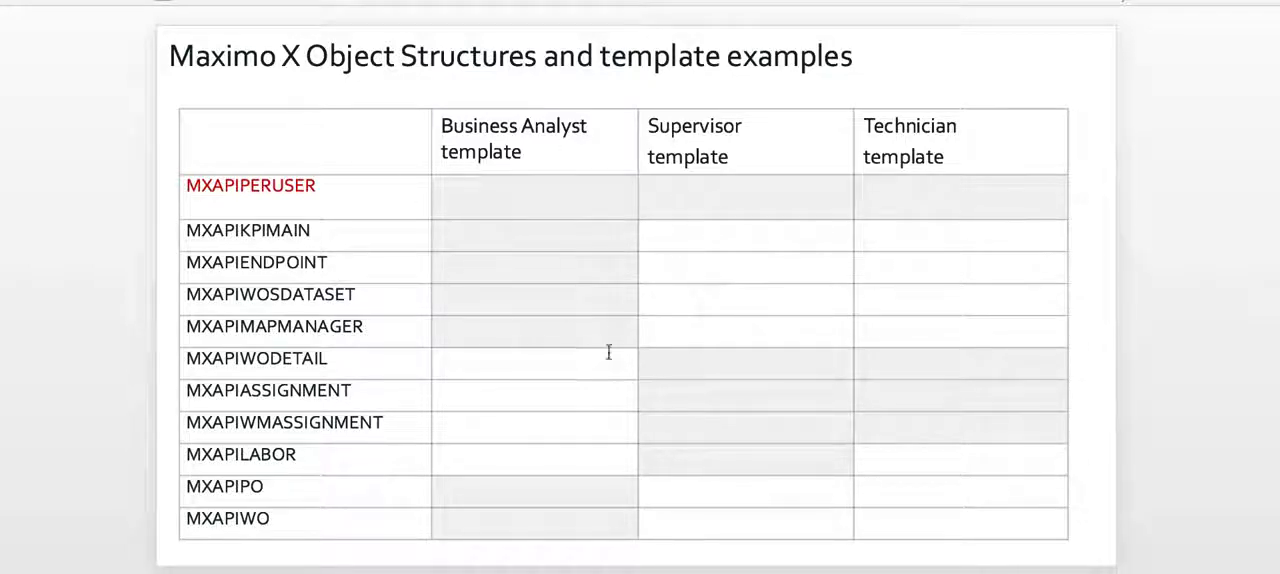
{"action": "mouse_move", "coordinate": [753, 307]}
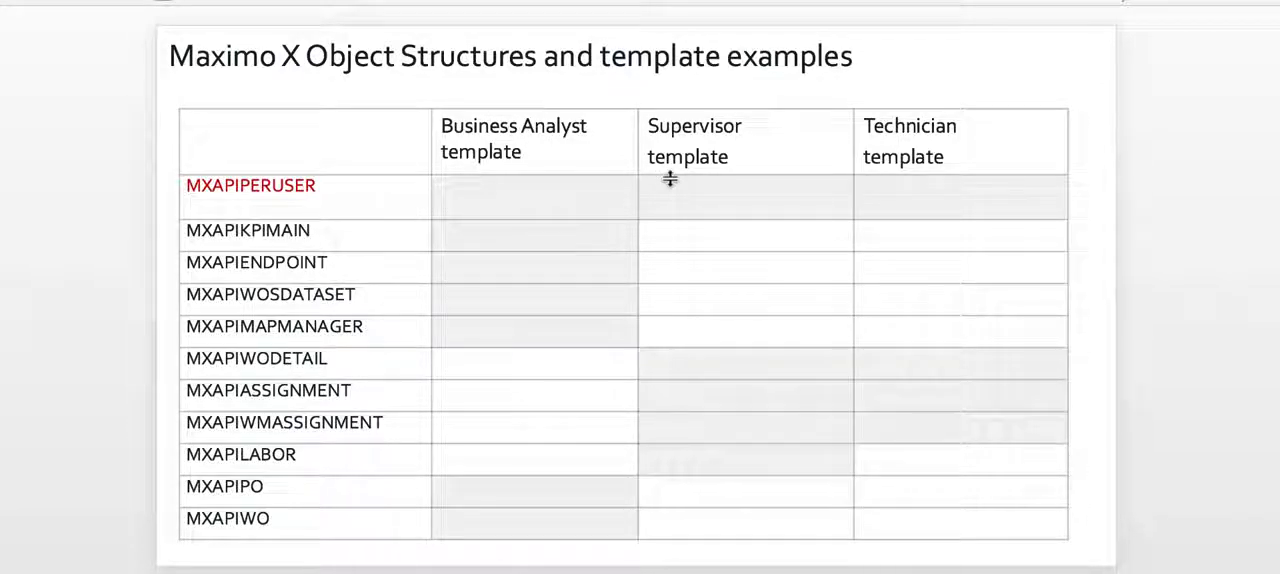
{"action": "mouse_move", "coordinate": [512, 172]}
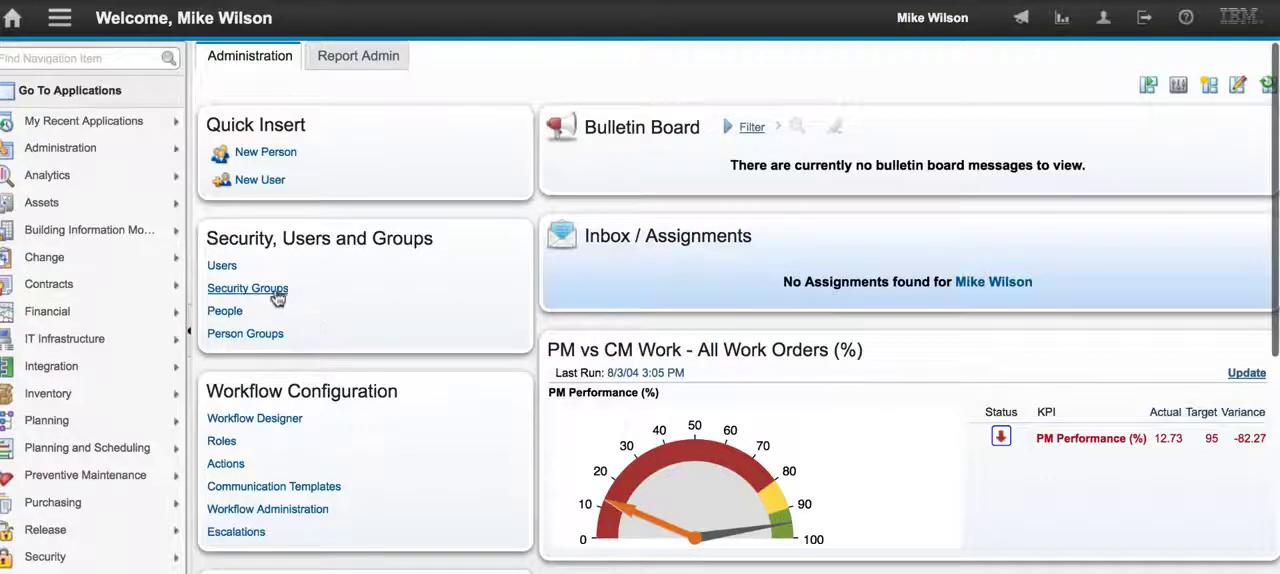
Step: Open the Security Groups application from the Start Center
{"action": "left_click", "coordinate": [247, 288]}
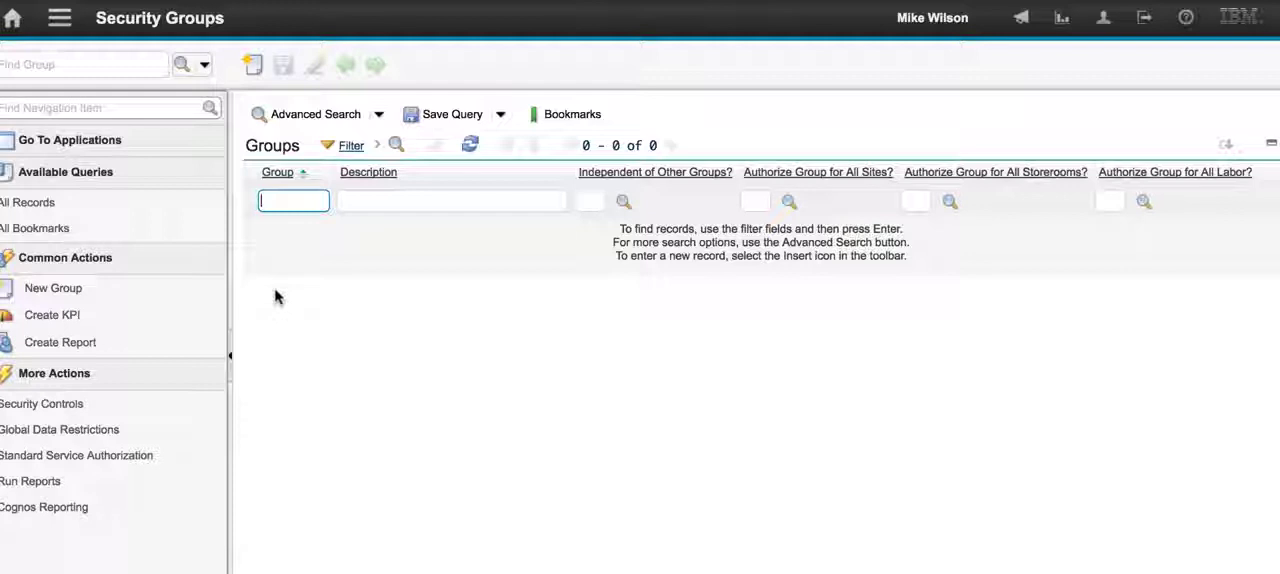
{"action": "mouse_move", "coordinate": [240, 93]}
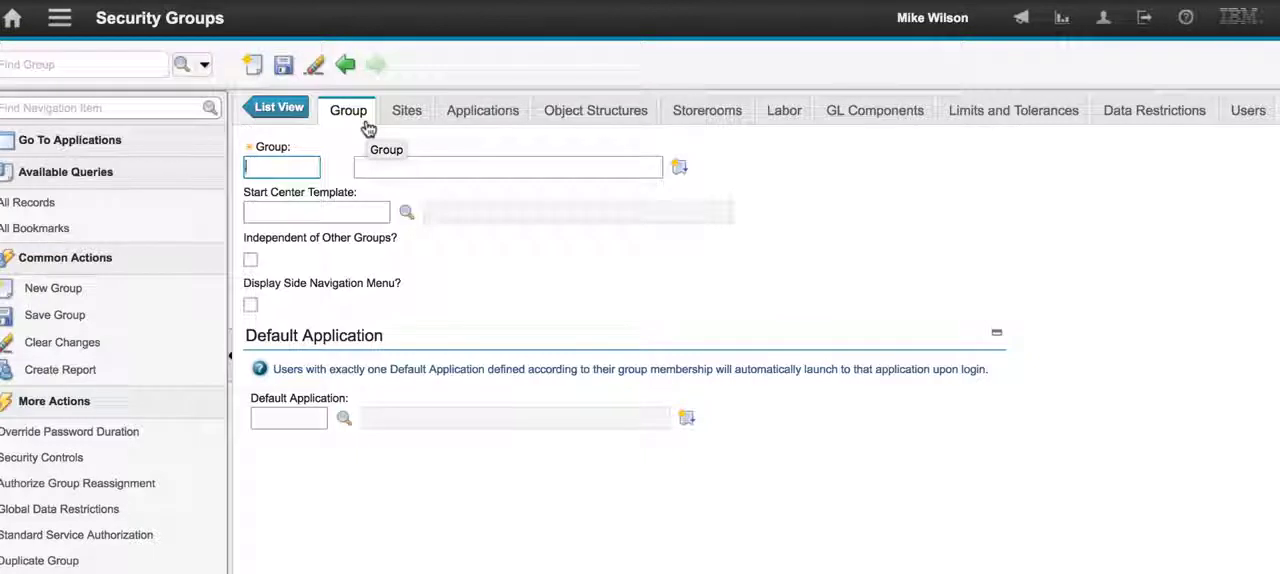
Step: Create group MX_BizAnalys described as 'Business Analyst Work Center' and save it
{"action": "type", "text": "MX_BizAnaly"}
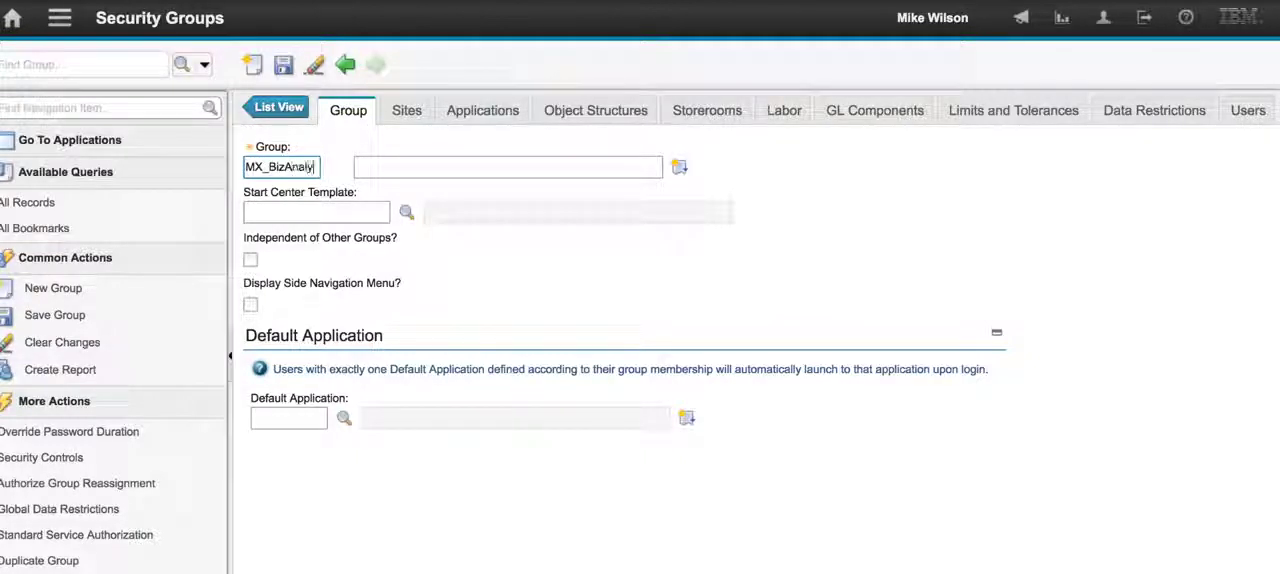
{"action": "left_click", "coordinate": [506, 167]}
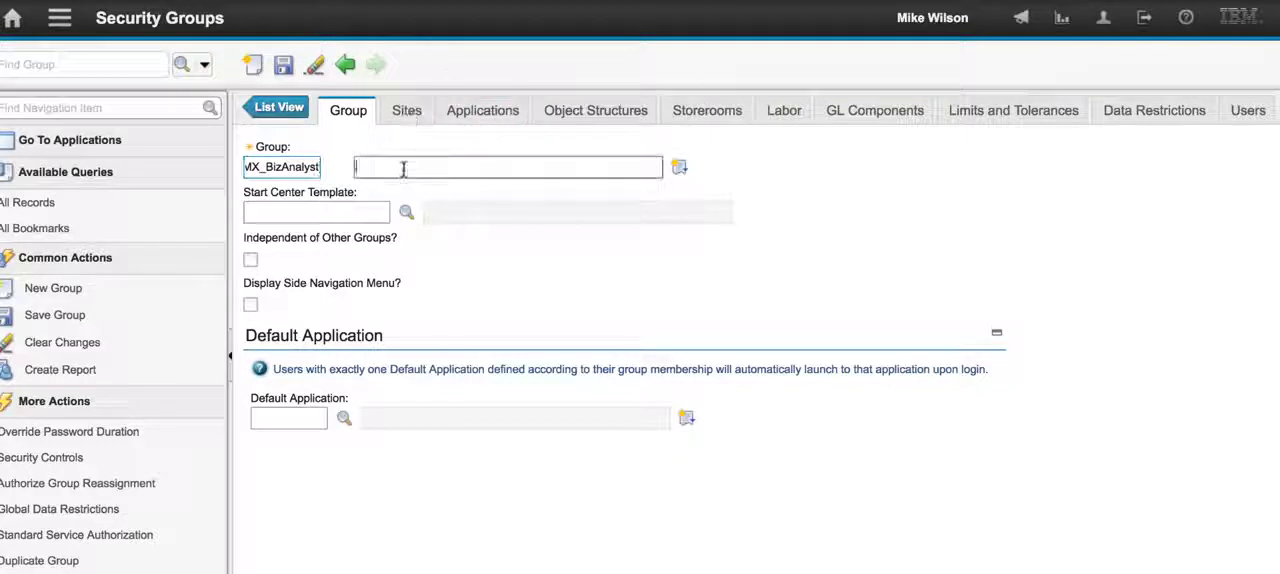
{"action": "type", "text": "Business A"}
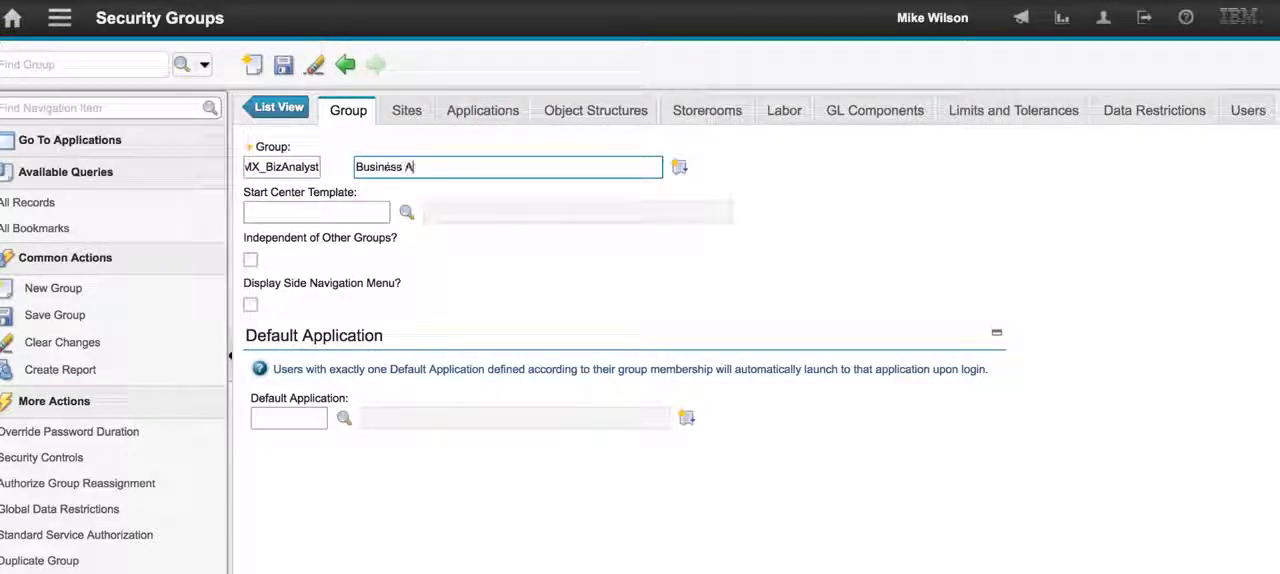
{"action": "type", "text": "nalyst Work"}
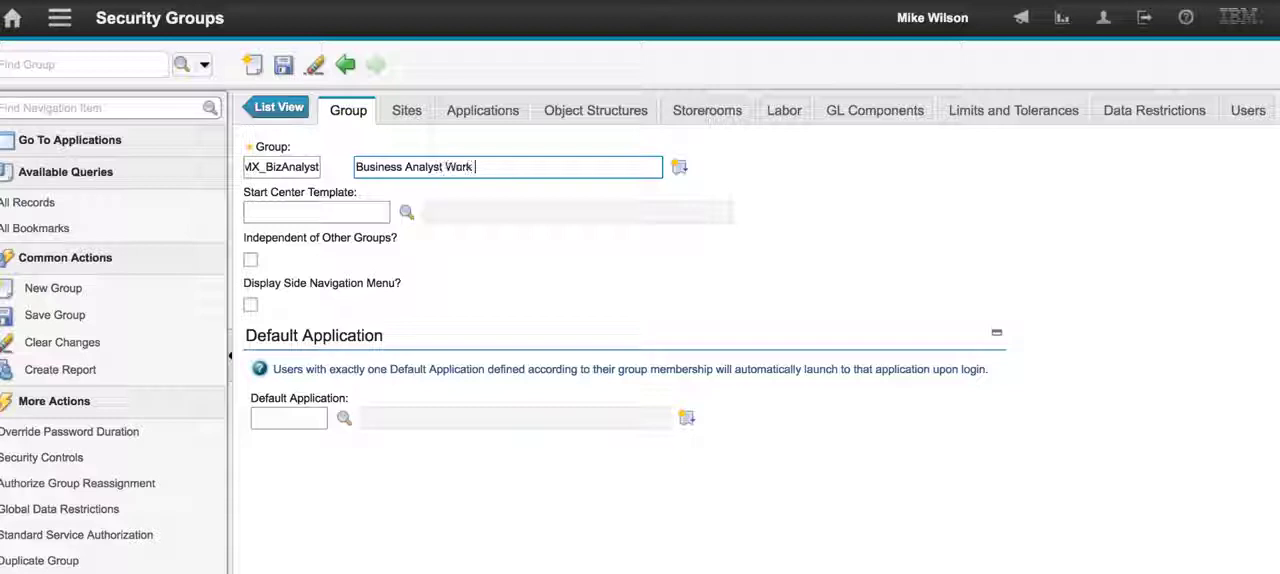
{"action": "type", "text": "Center"}
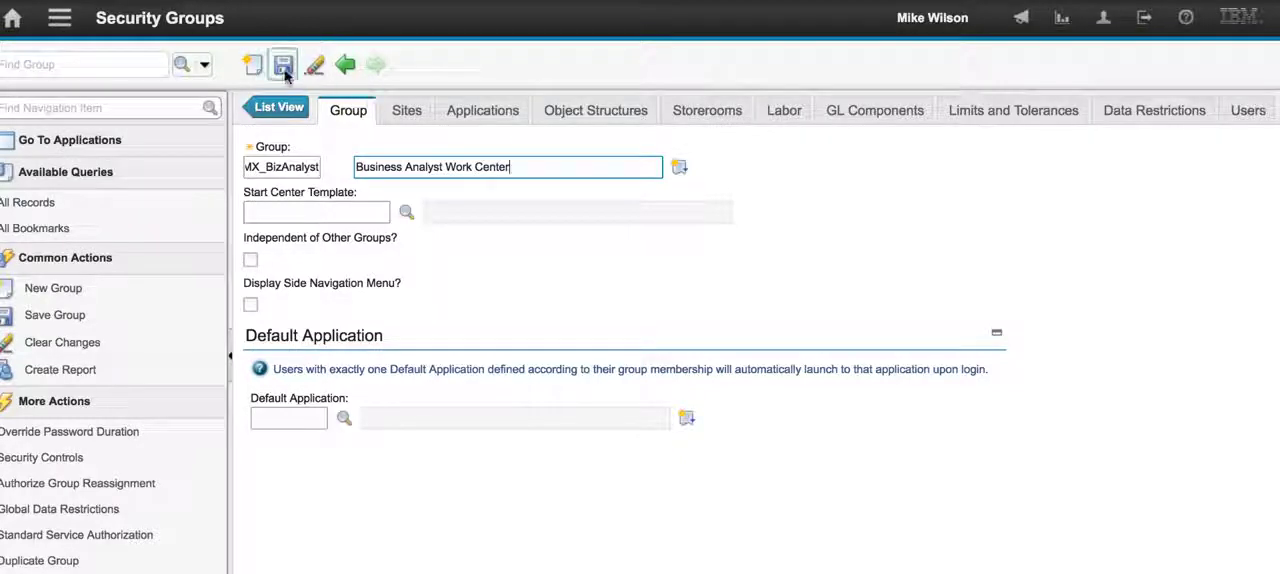
{"action": "left_click", "coordinate": [284, 63]}
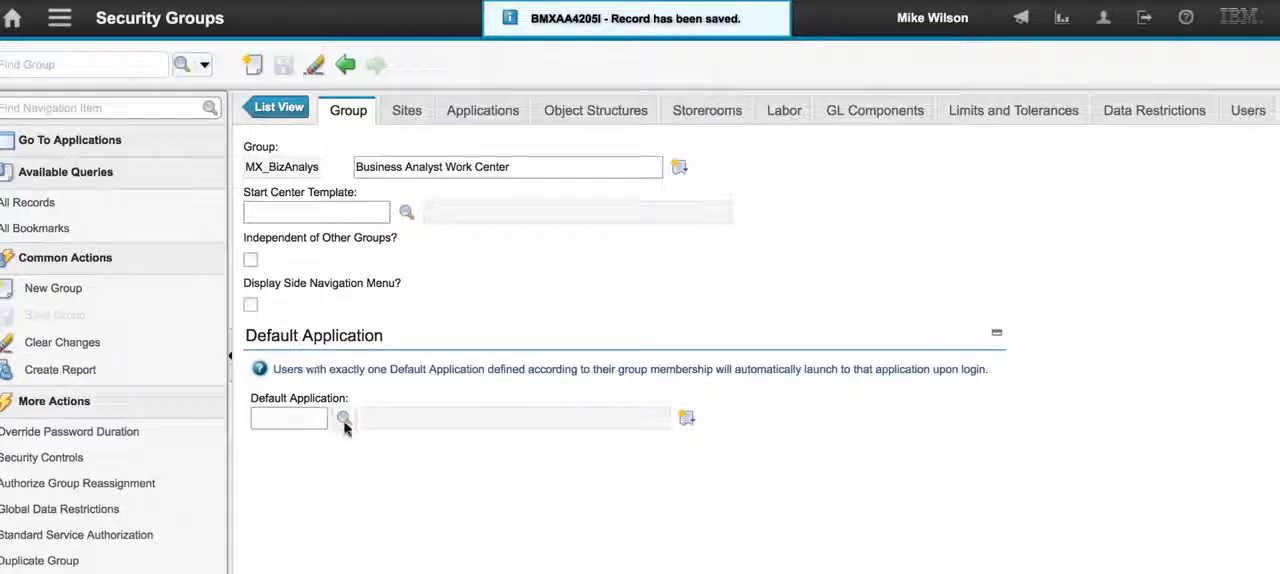
Step: Set the group's default application to Business Analysis and save
{"action": "left_click", "coordinate": [343, 418]}
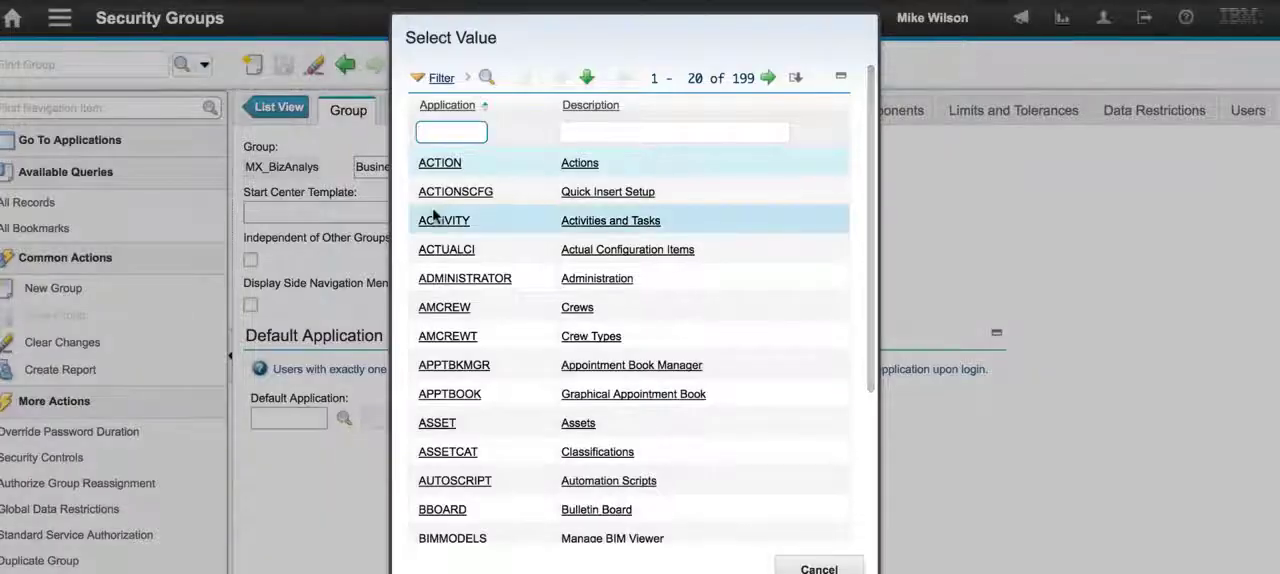
{"action": "type", "text": "busin"}
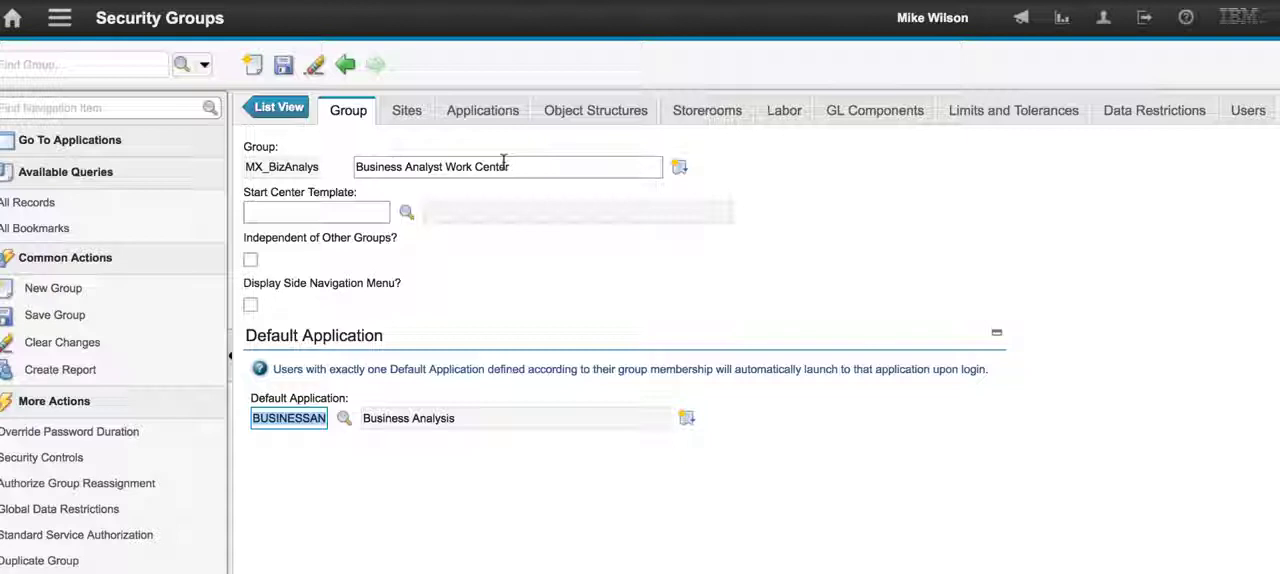
{"action": "left_click", "coordinate": [283, 63]}
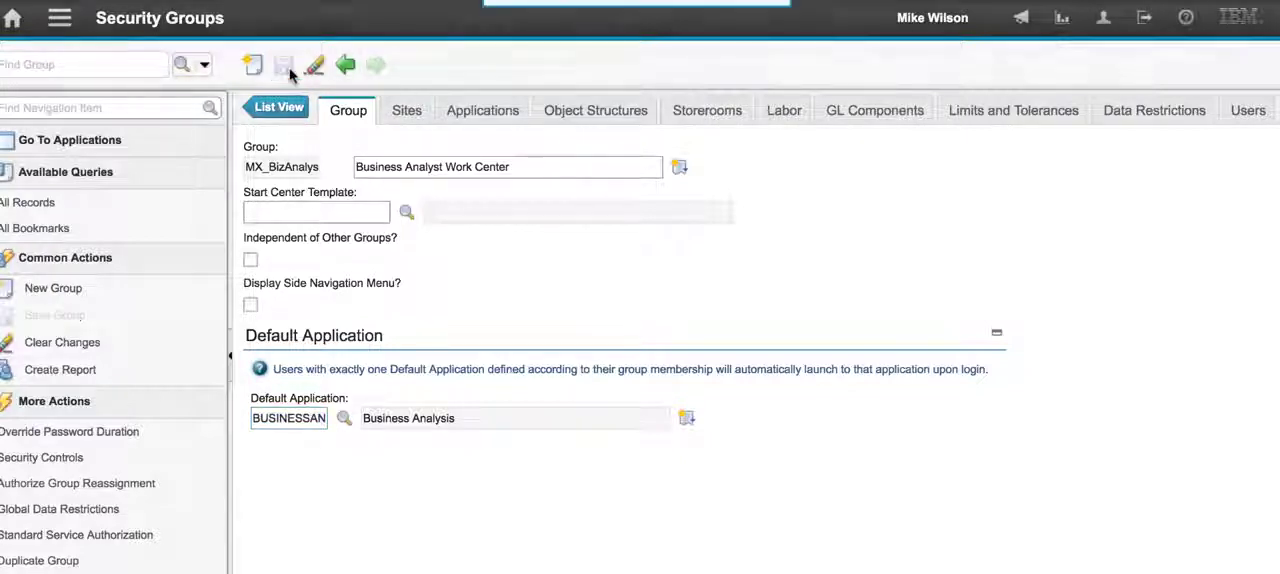
{"action": "left_click", "coordinate": [283, 63]}
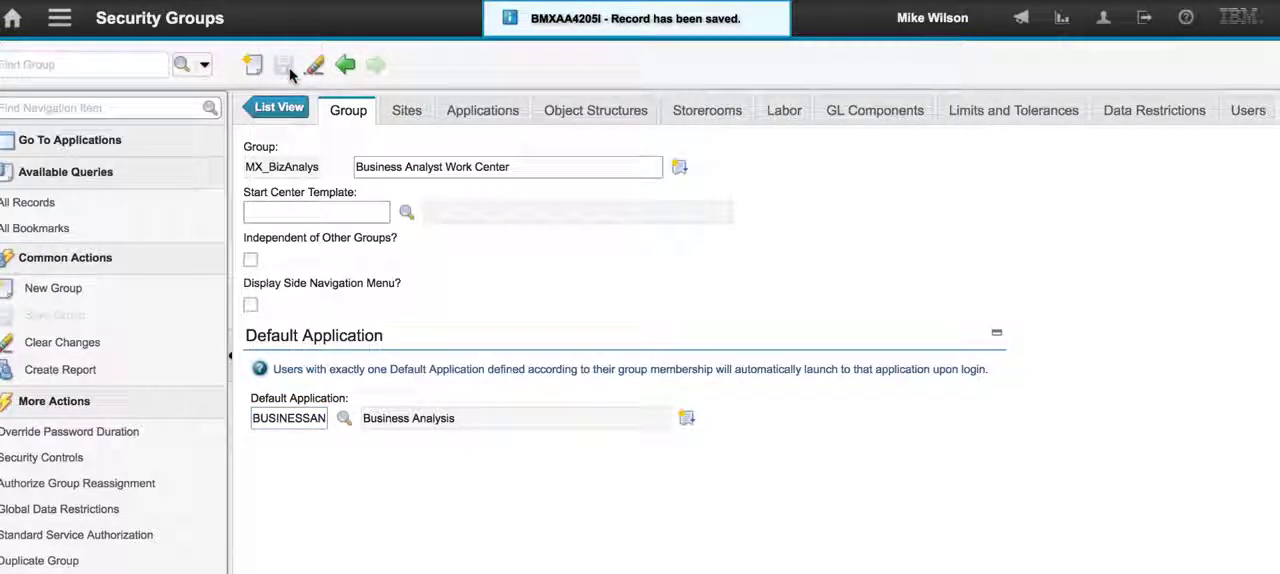
Step: Authorize the group for the BEDFORD site and save
{"action": "left_click", "coordinate": [406, 110]}
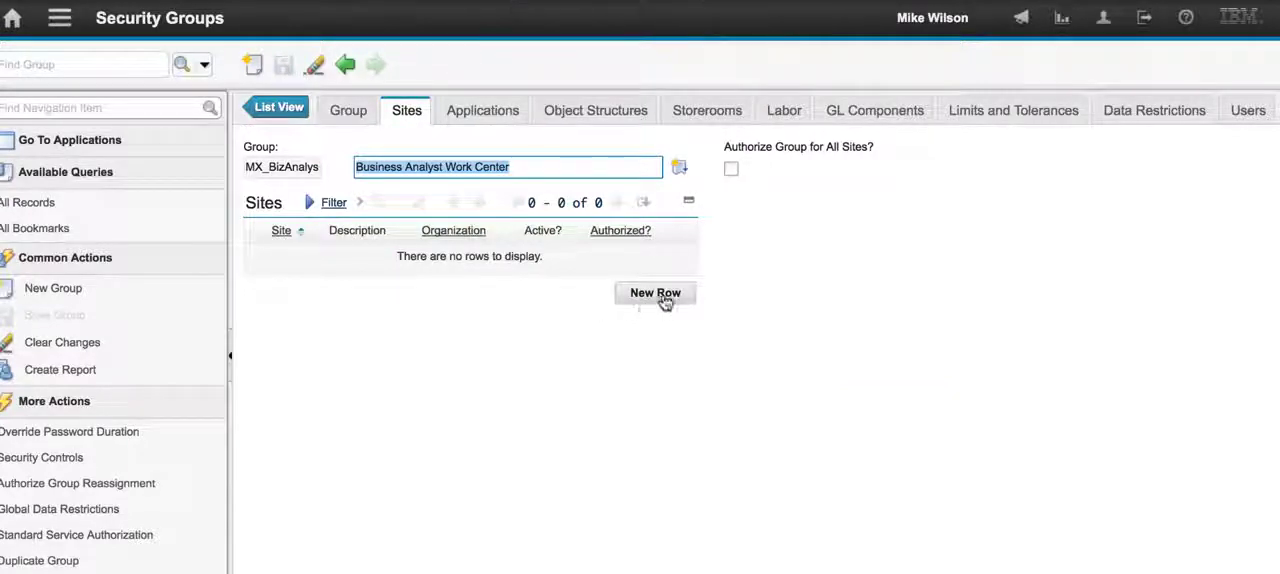
{"action": "left_click", "coordinate": [655, 292]}
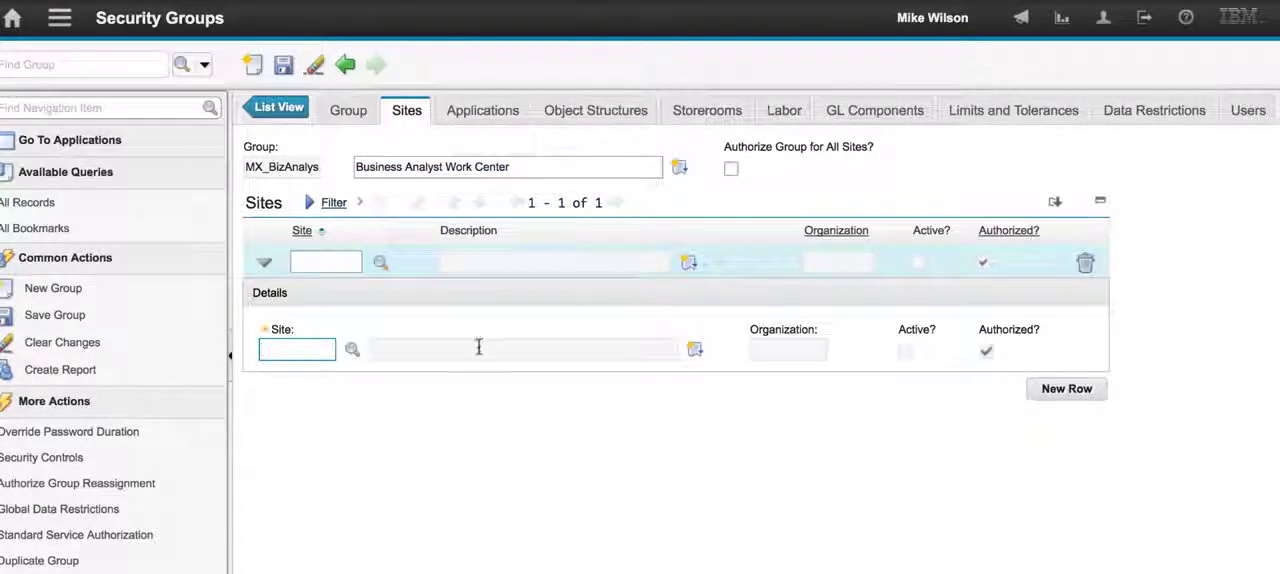
{"action": "left_click", "coordinate": [352, 349]}
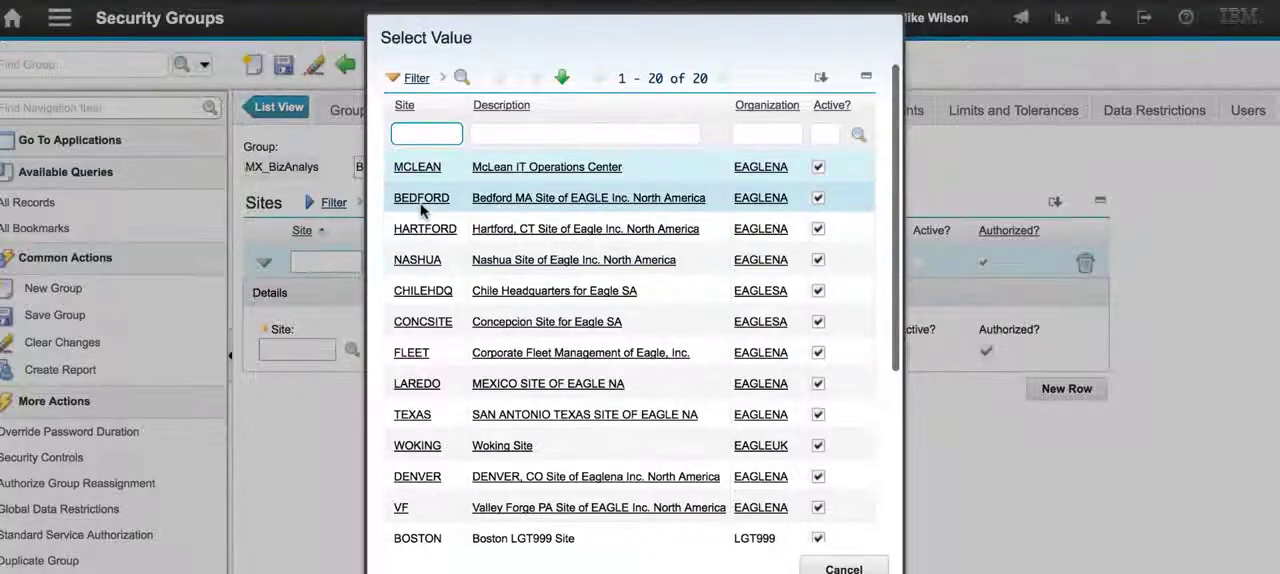
{"action": "left_click", "coordinate": [422, 197]}
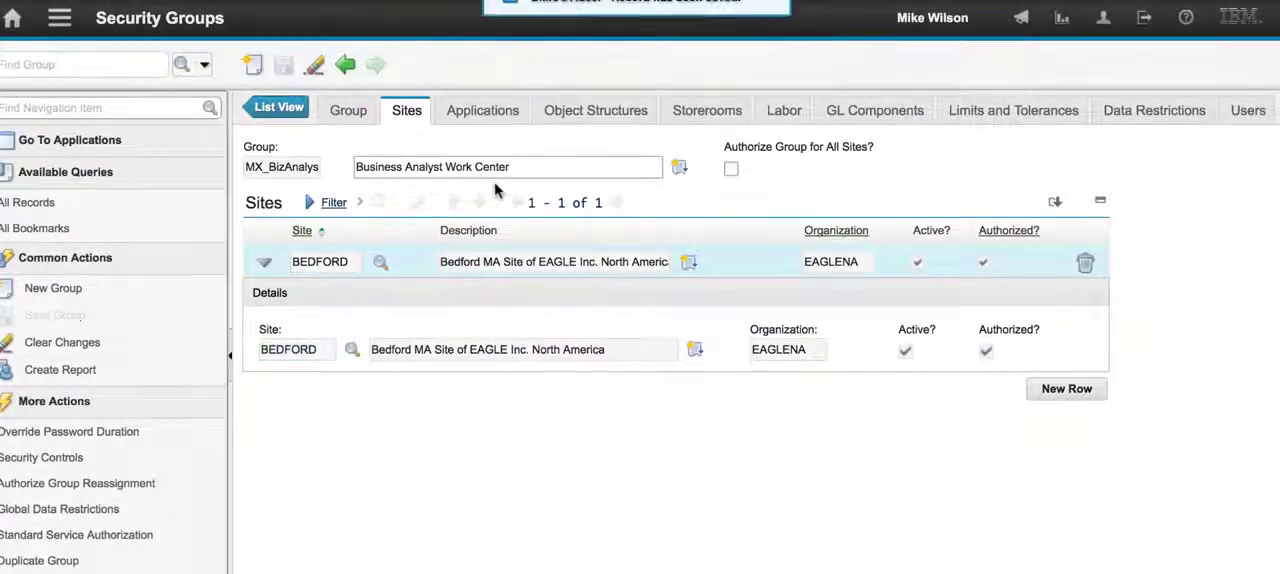
{"action": "left_click", "coordinate": [285, 63]}
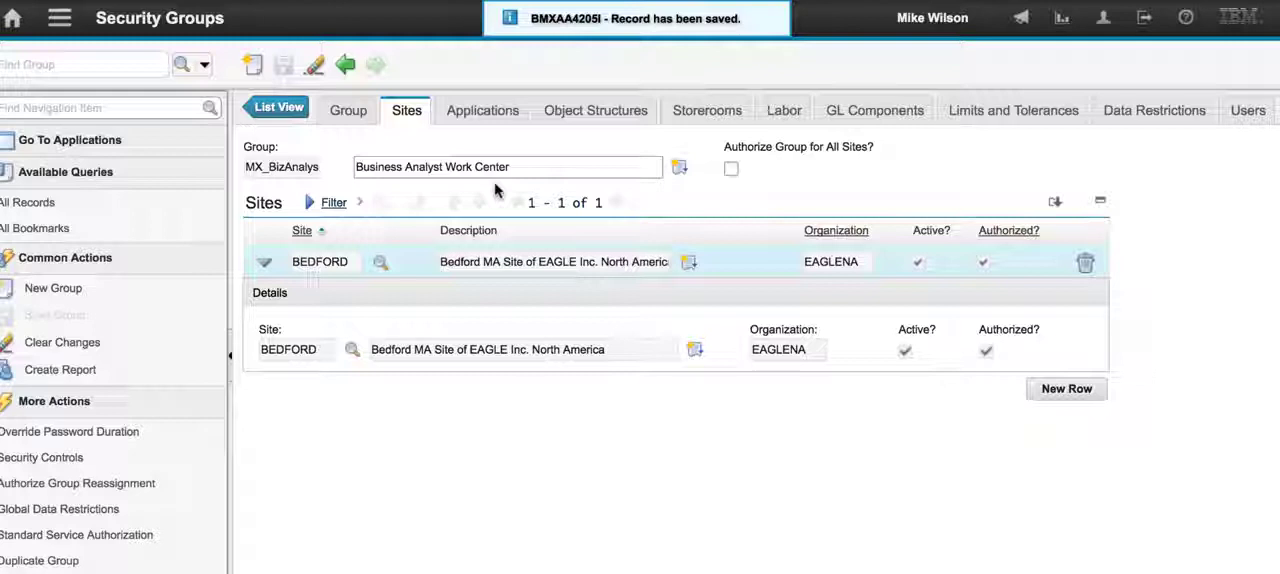
{"action": "left_click", "coordinate": [482, 110]}
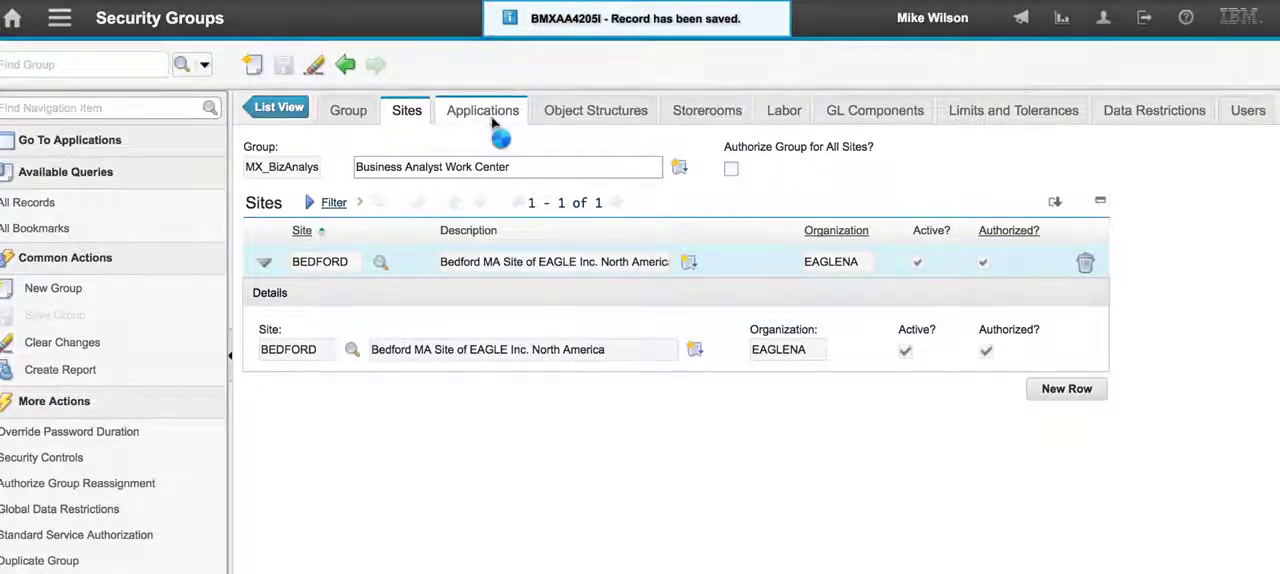
Step: Filter the group's application permissions by application type ('wo', then 'tool')
{"action": "left_click", "coordinate": [482, 110]}
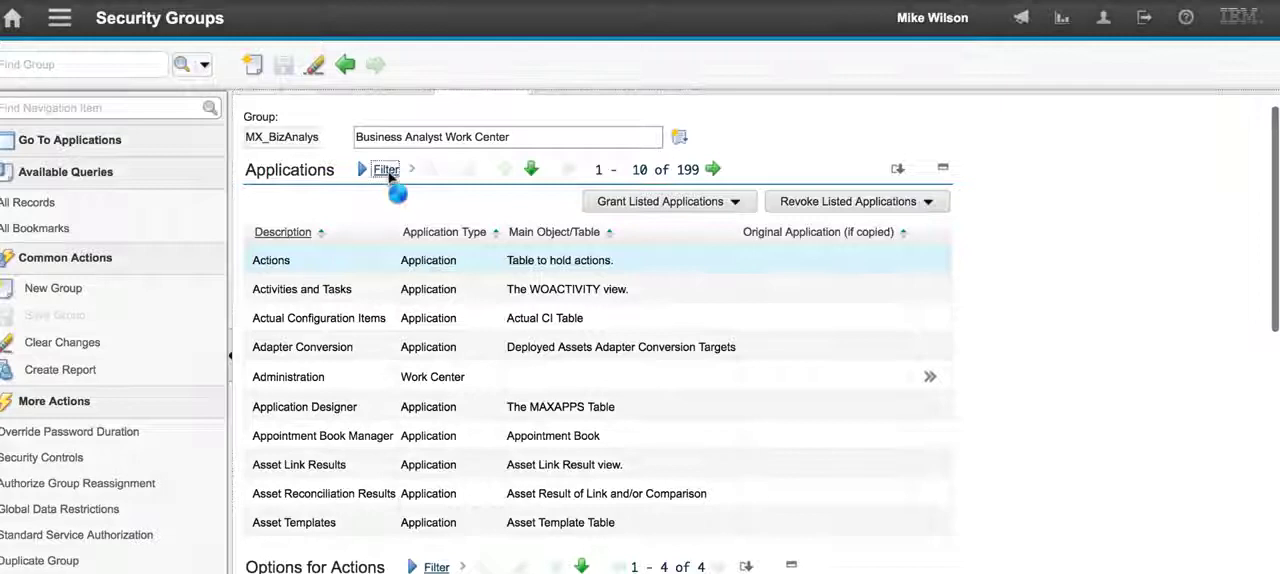
{"action": "left_click", "coordinate": [385, 169]}
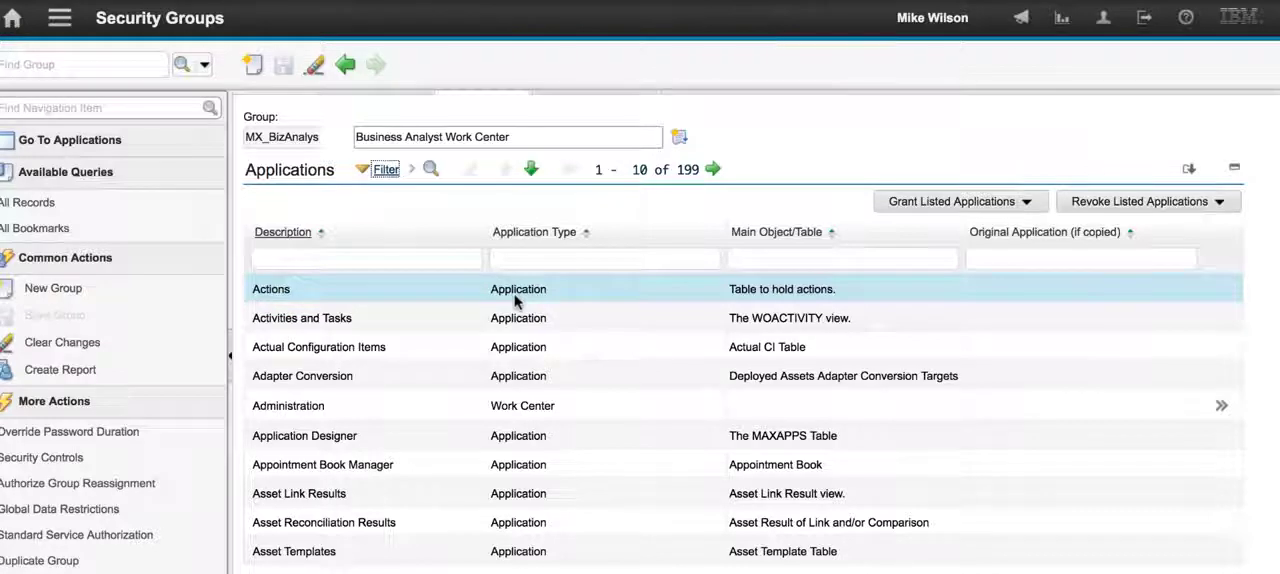
{"action": "mouse_move", "coordinate": [530, 292]}
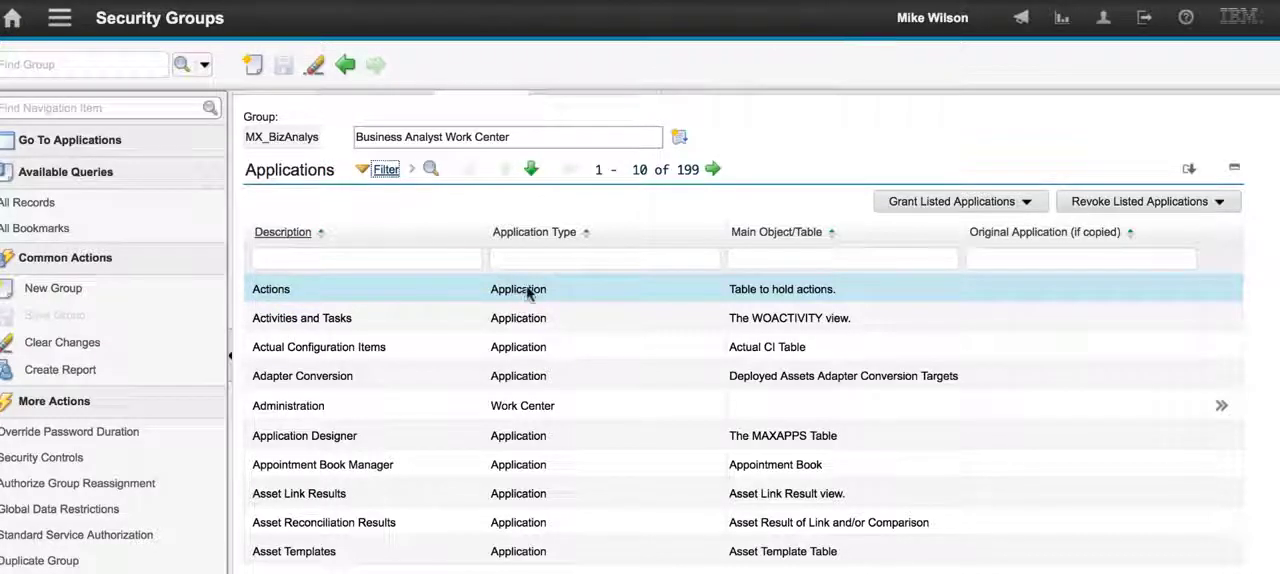
{"action": "type", "text": "work"}
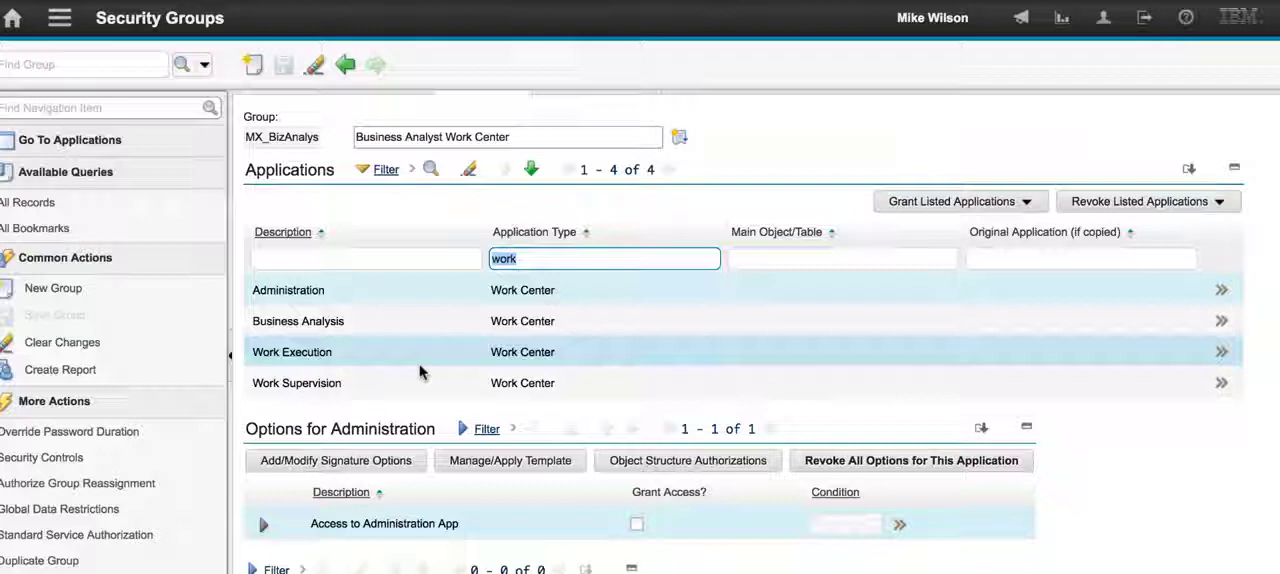
{"action": "type", "text": "tool"}
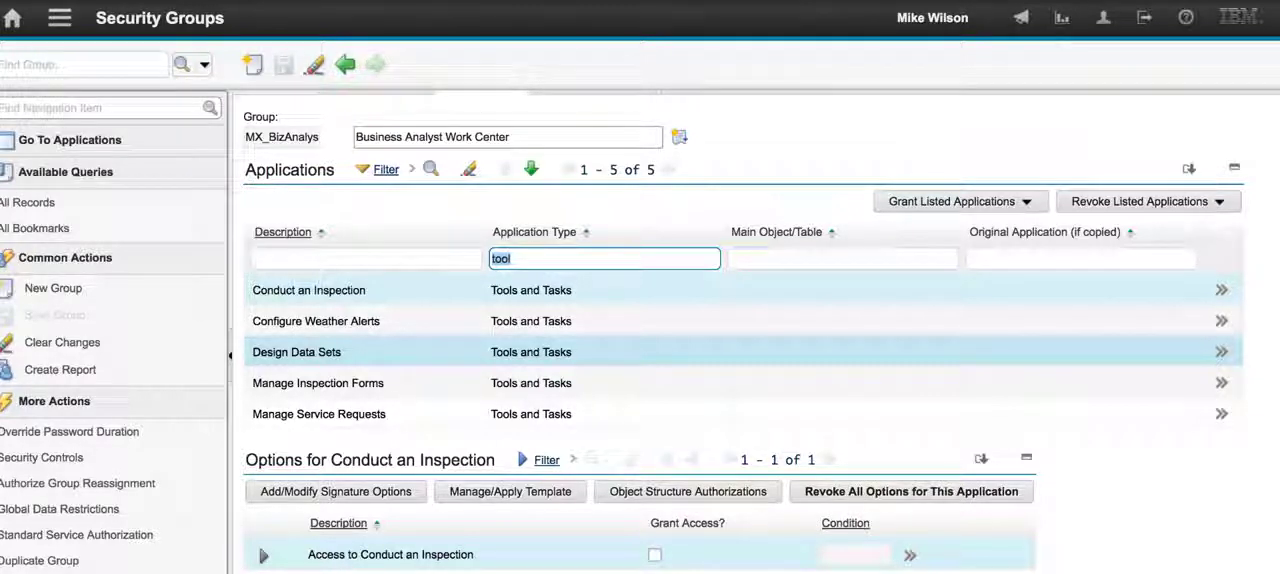
{"action": "mouse_move", "coordinate": [403, 368]}
{"action": "type", "text": "b"}
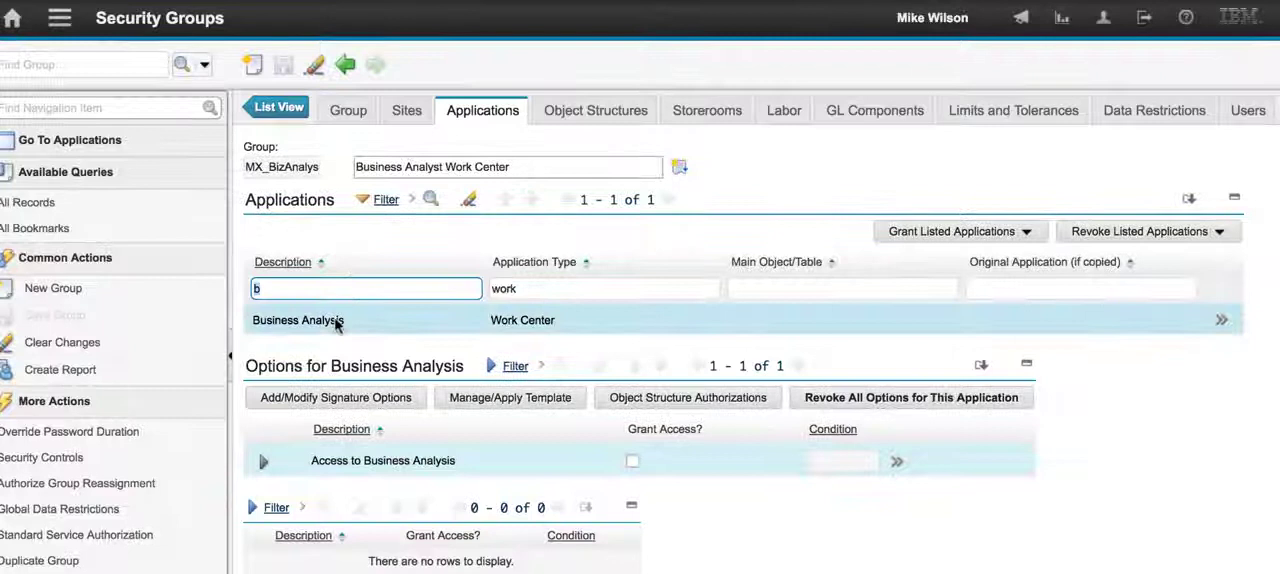
Step: Grant access to the Business Analysis work center and save the group
{"action": "left_click", "coordinate": [631, 460]}
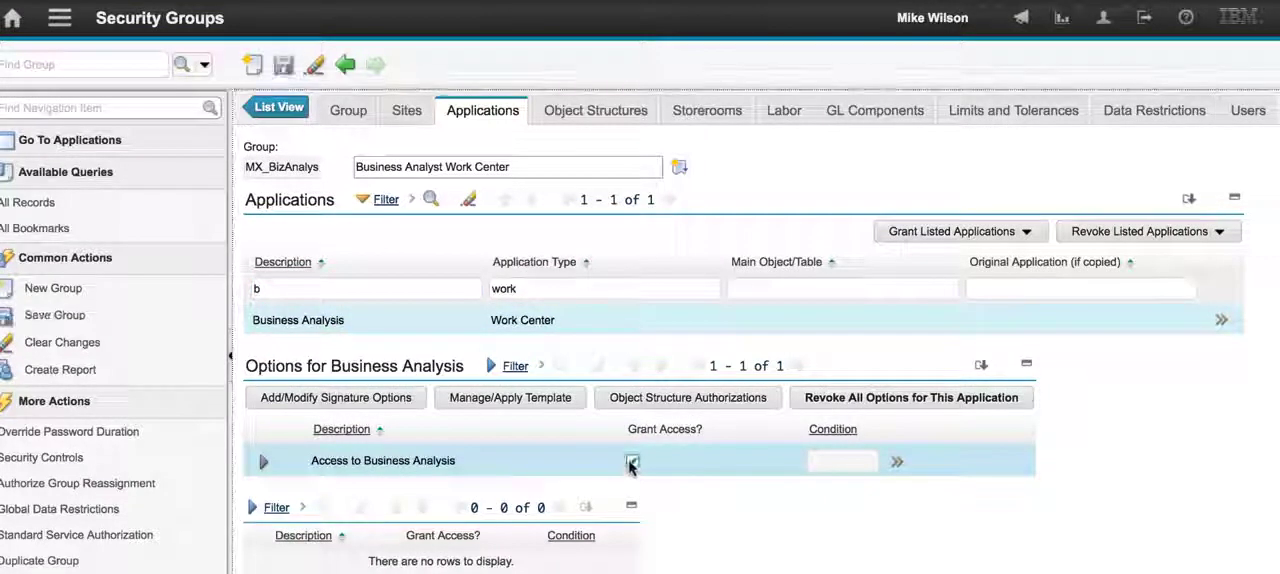
{"action": "left_click", "coordinate": [632, 460]}
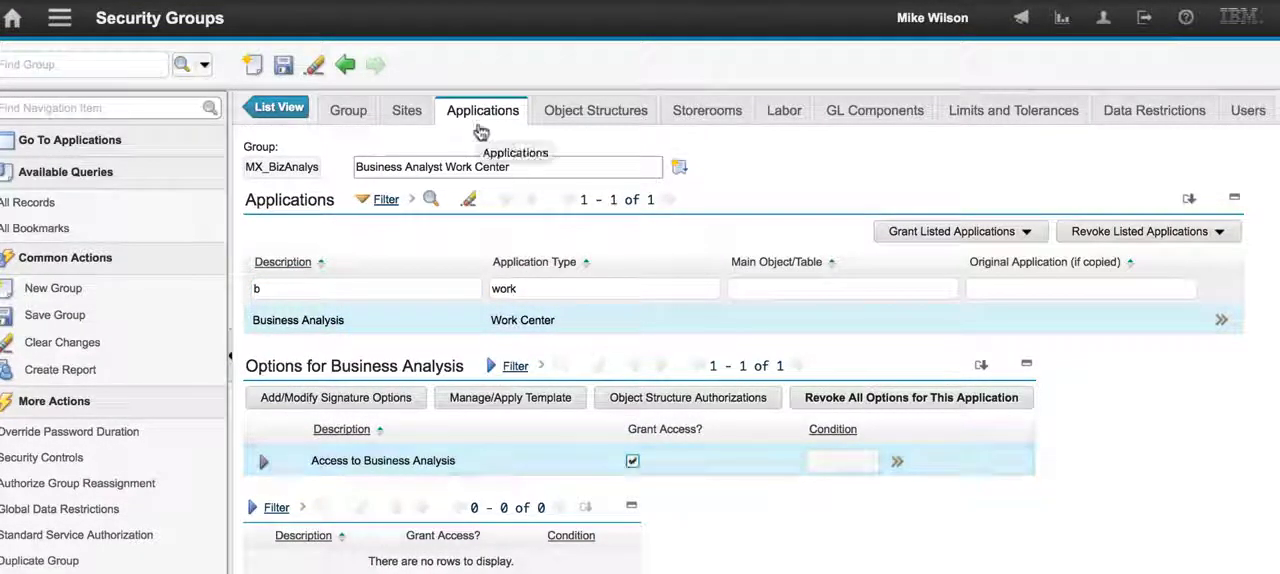
{"action": "left_click", "coordinate": [283, 64]}
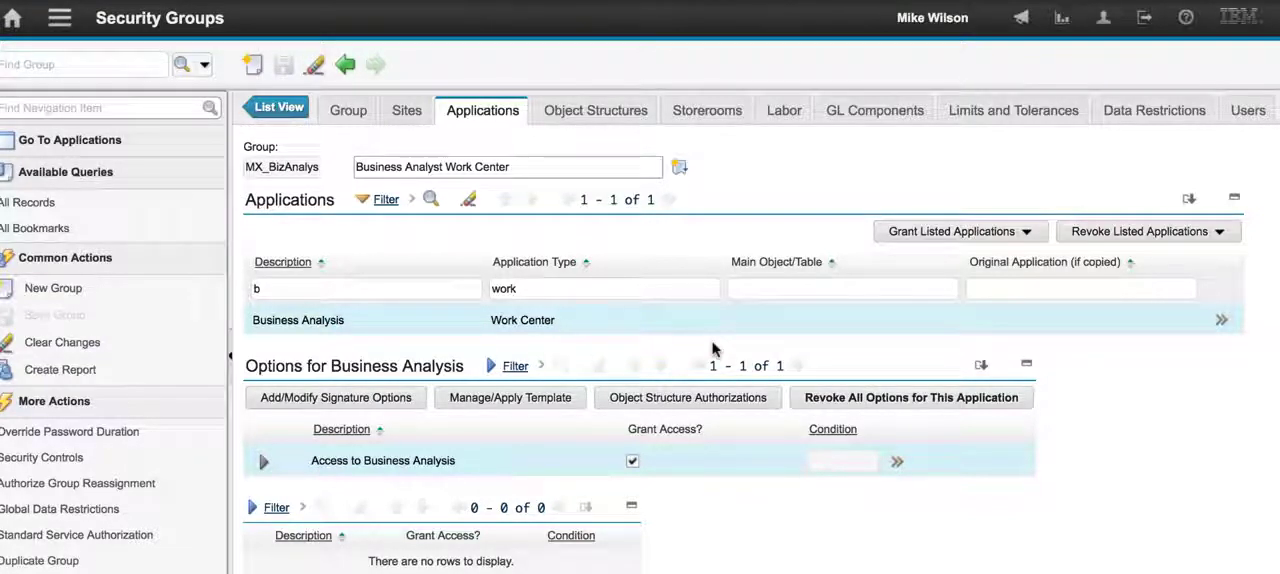
{"action": "mouse_move", "coordinate": [534, 405]}
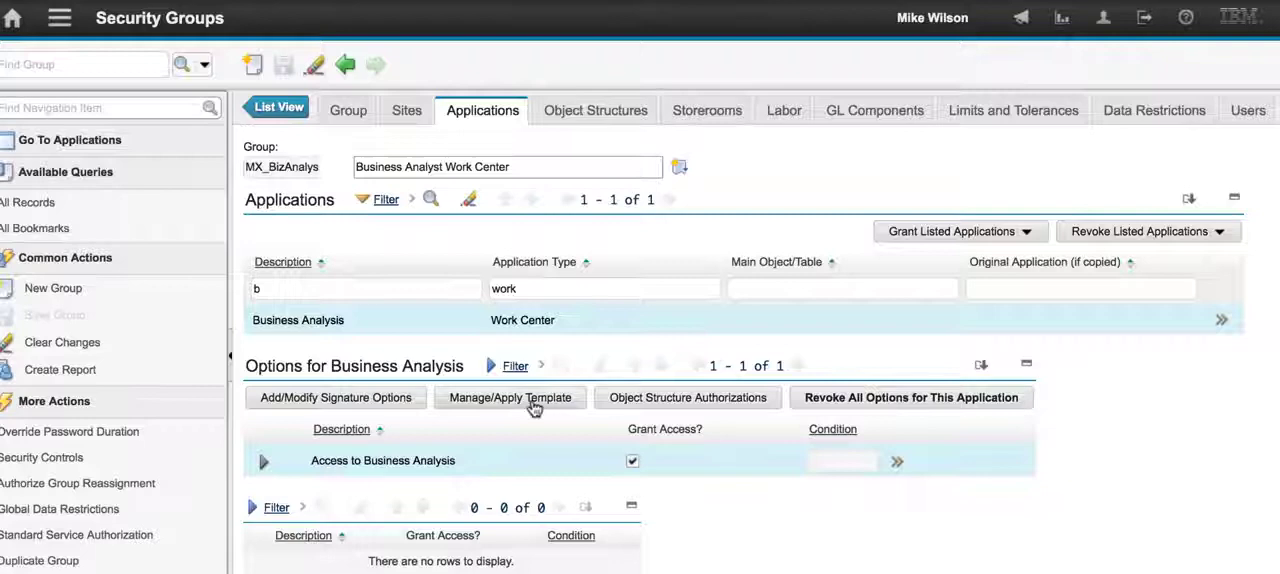
Step: Apply the Business Analyst full access template and confirm its authorizations
{"action": "left_click", "coordinate": [510, 397]}
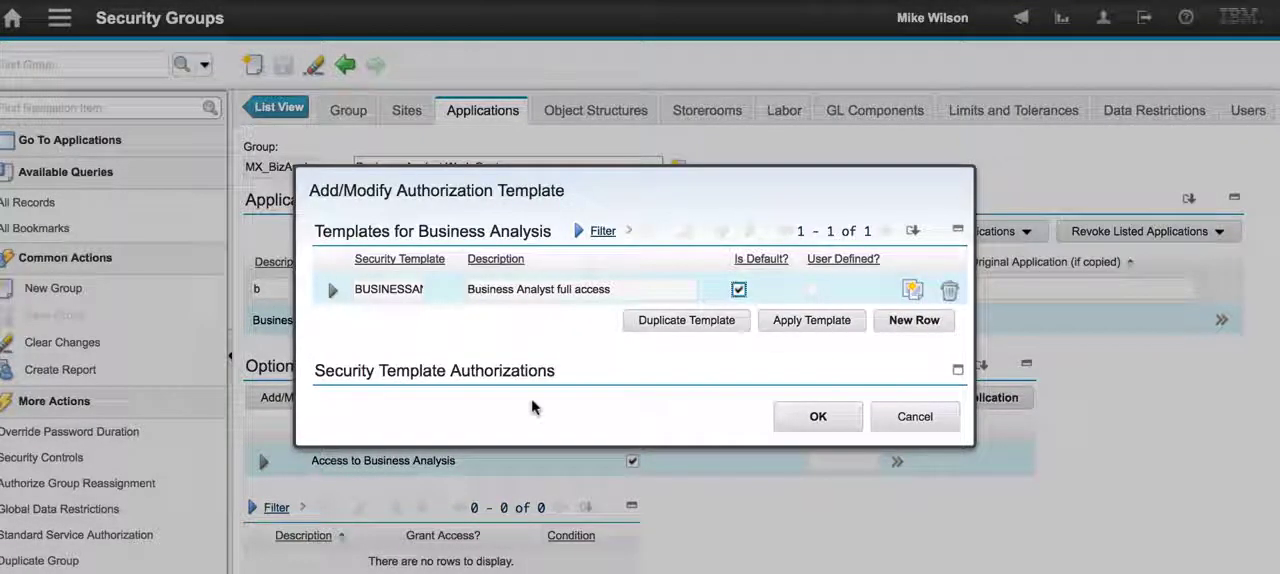
{"action": "mouse_move", "coordinate": [803, 376]}
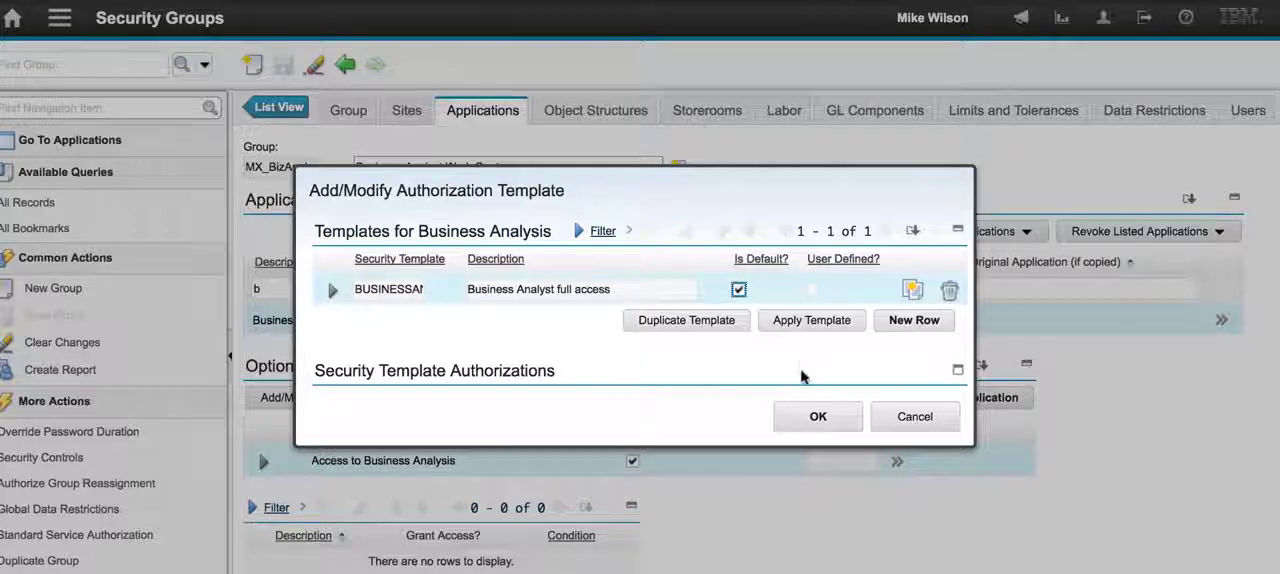
{"action": "left_click", "coordinate": [811, 320]}
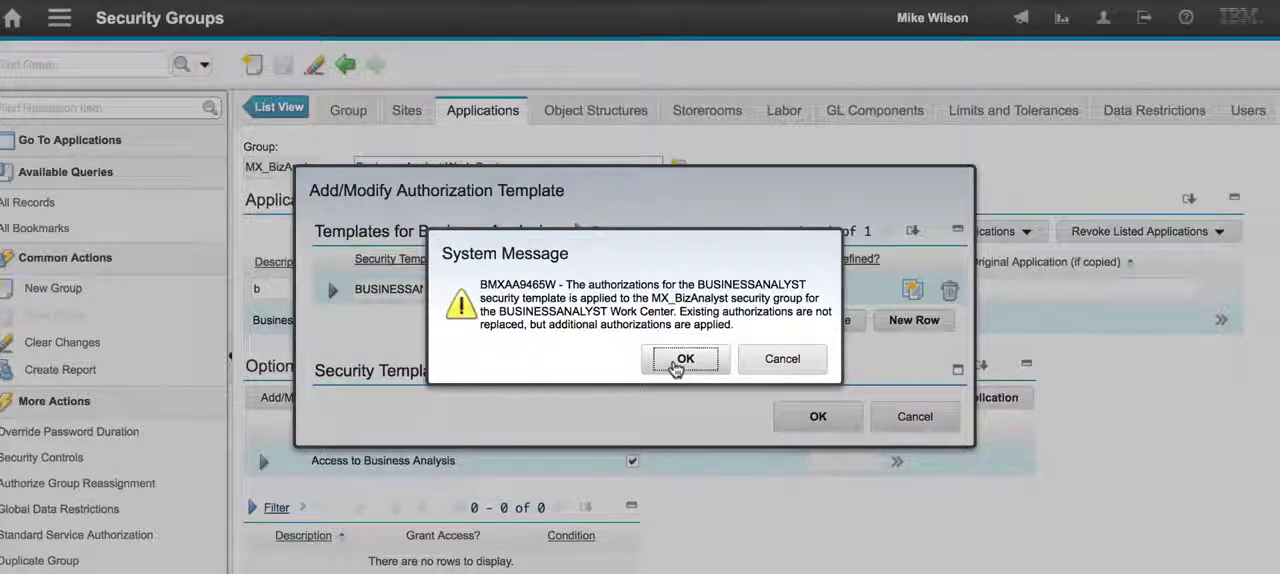
{"action": "left_click", "coordinate": [685, 359]}
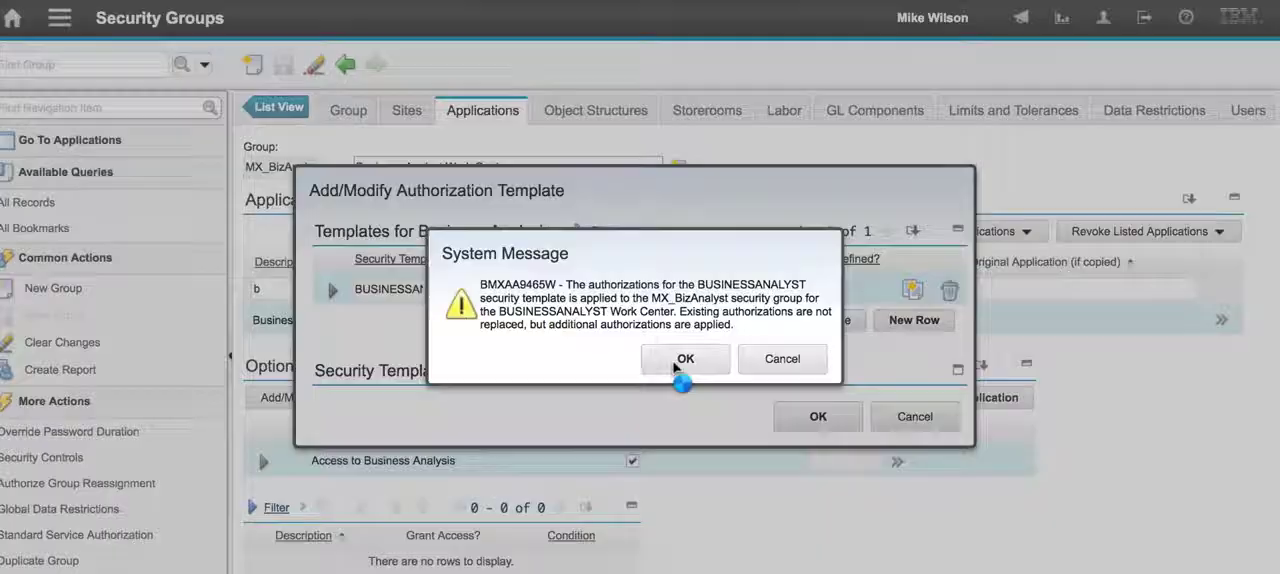
{"action": "left_click", "coordinate": [686, 358]}
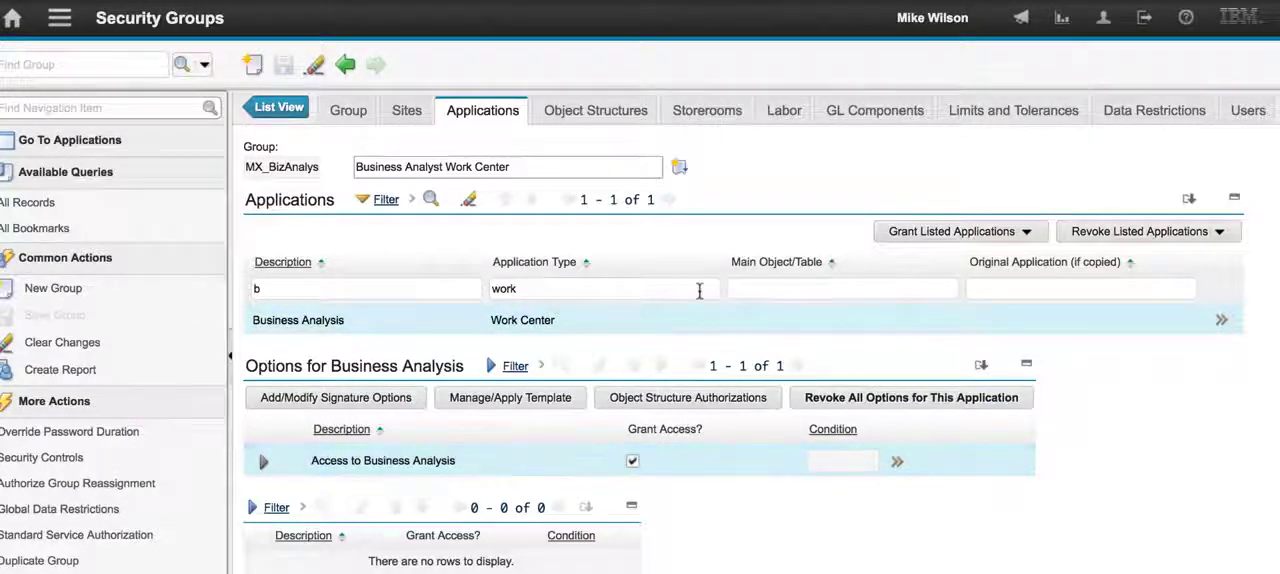
Step: Filter object structures for MXAPIPERUSER, grant Save access, and save the group
{"action": "left_click", "coordinate": [594, 110]}
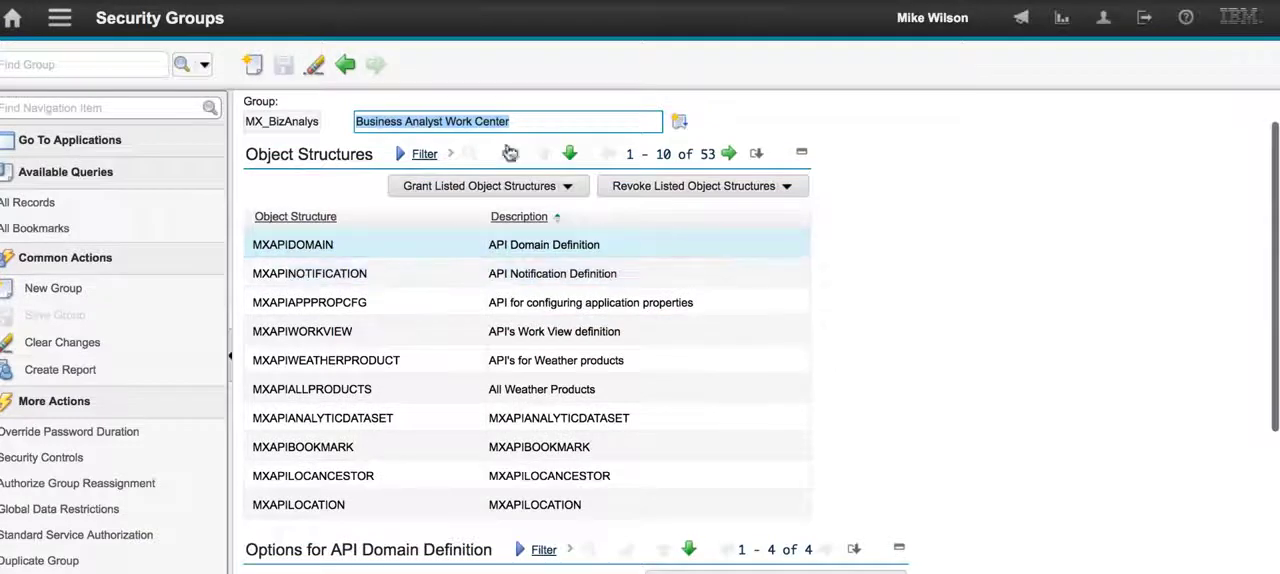
{"action": "left_click", "coordinate": [422, 153]}
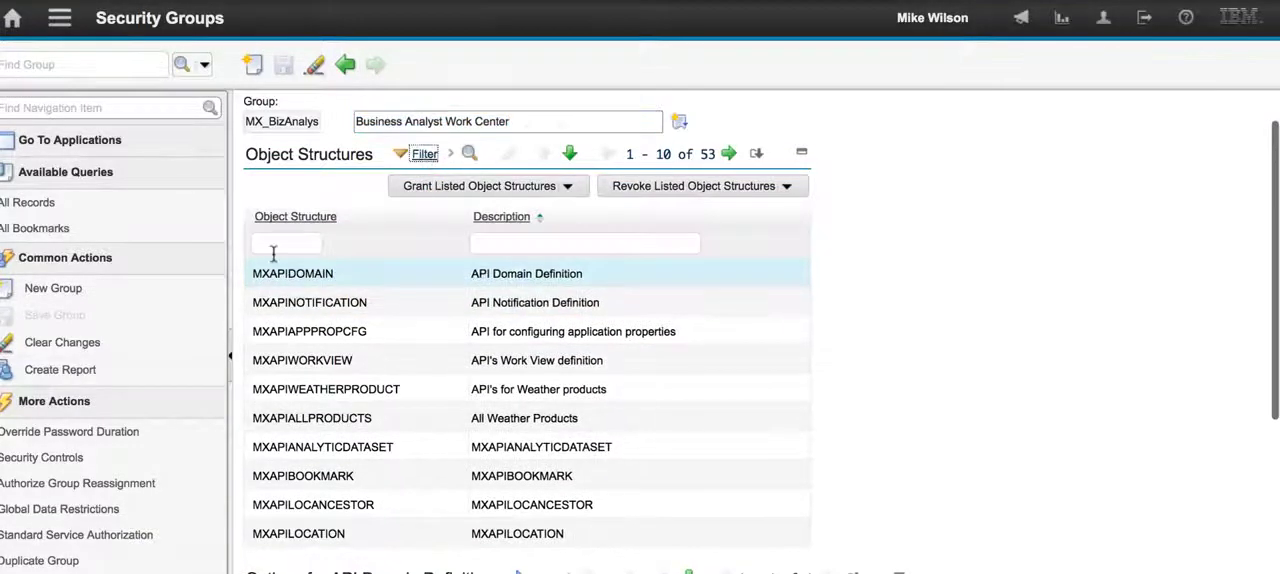
{"action": "type", "text": "kpi"}
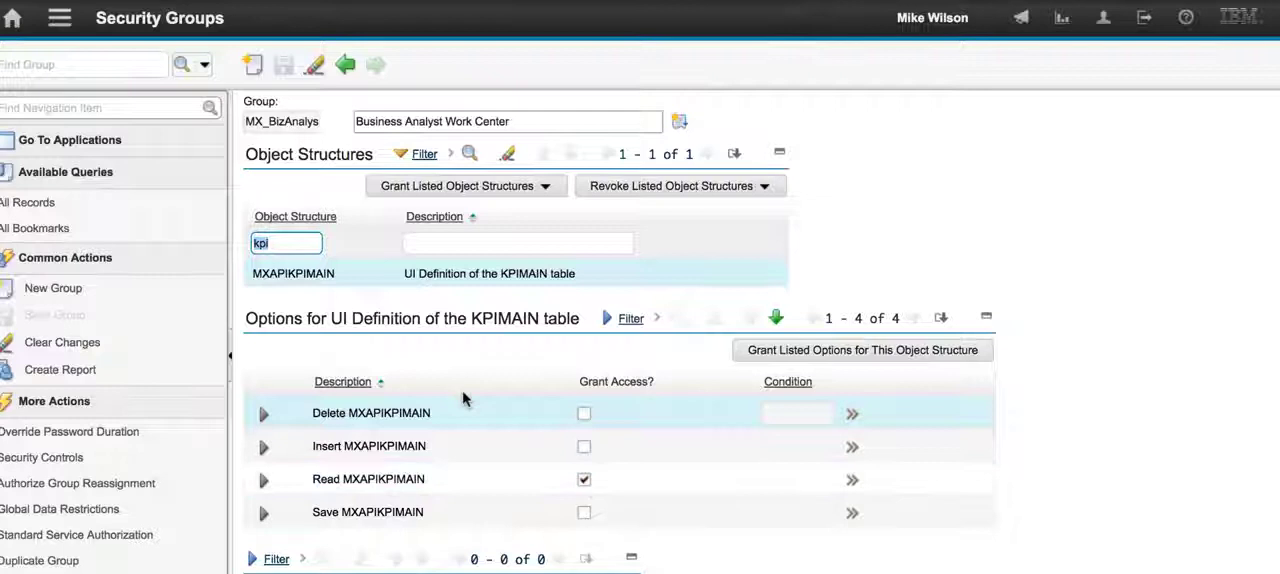
{"action": "type", "text": "u"}
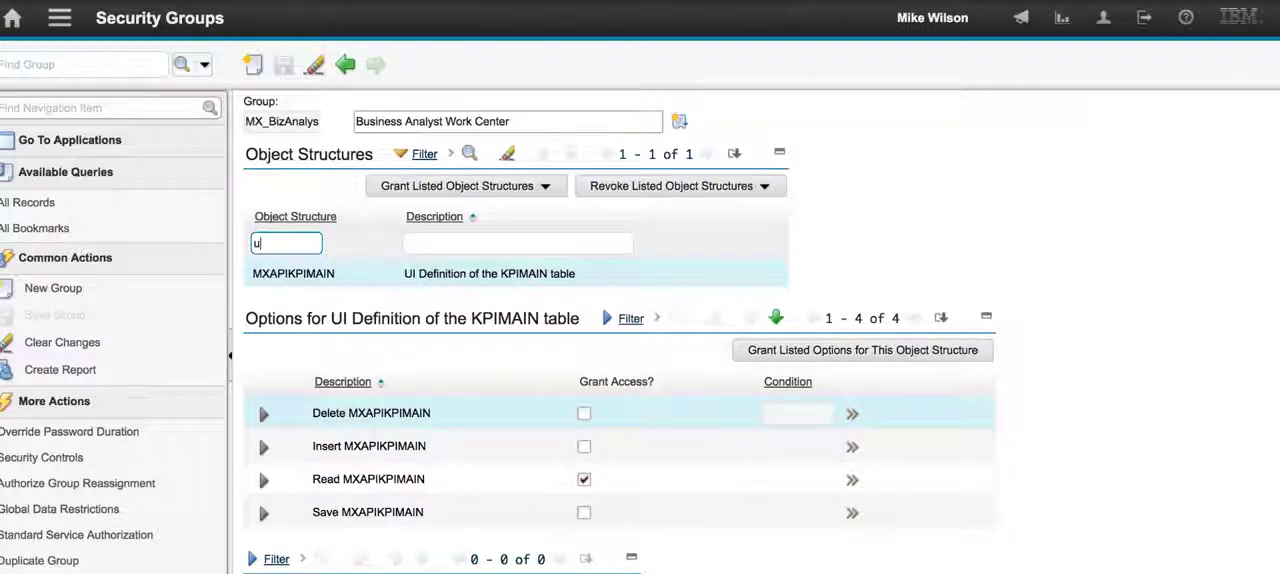
{"action": "type", "text": "se"}
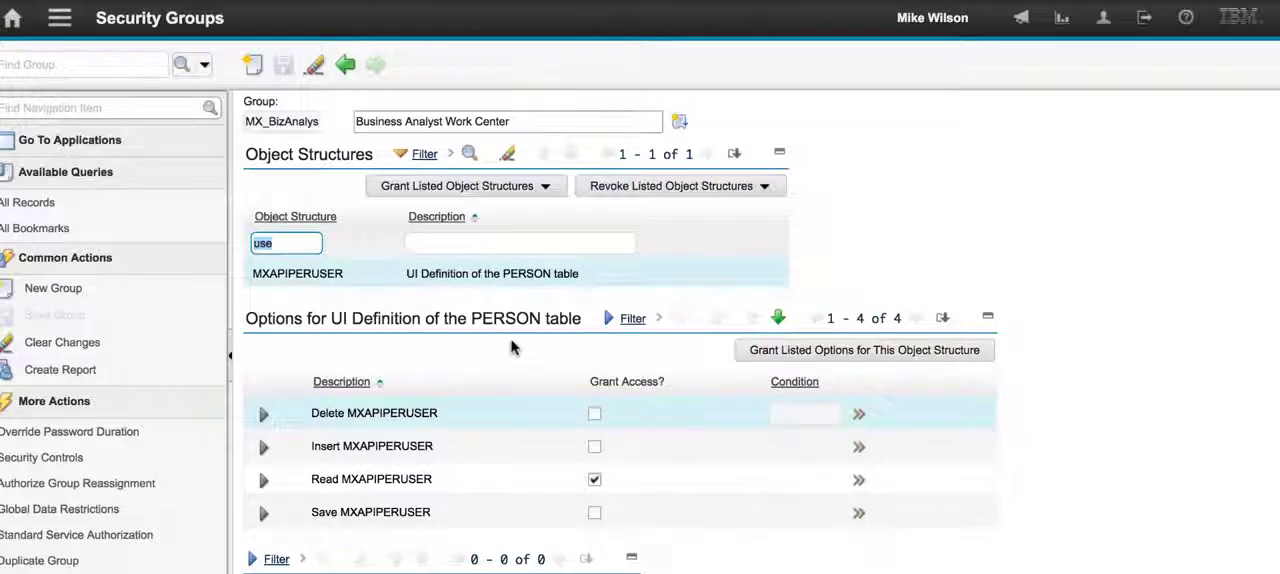
{"action": "left_click", "coordinate": [593, 512]}
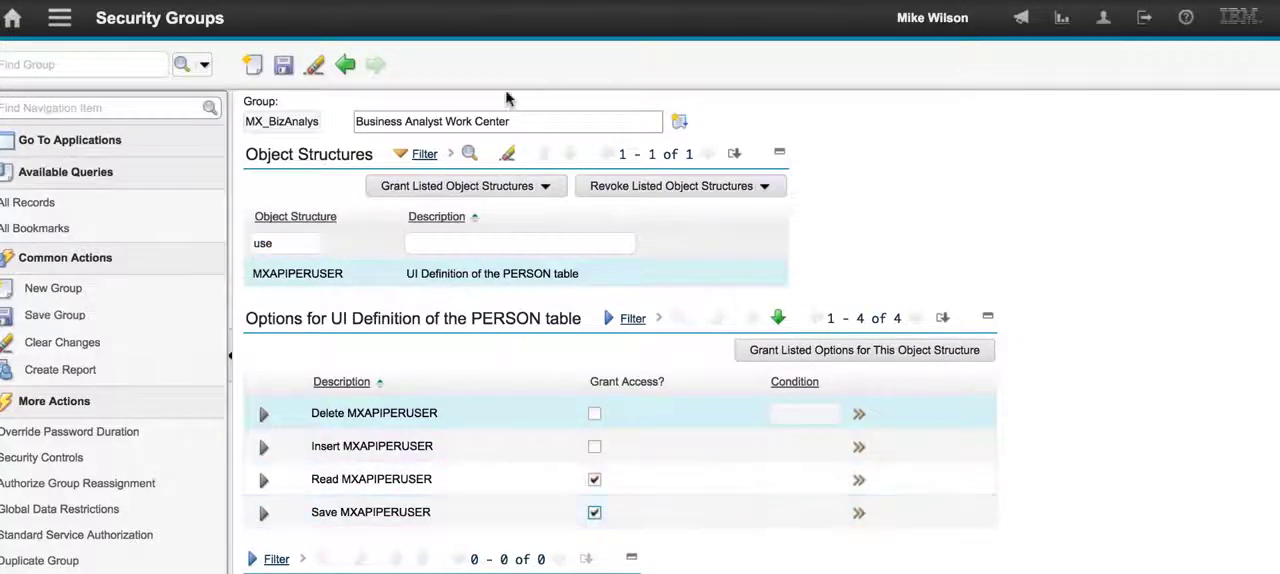
{"action": "left_click", "coordinate": [282, 64]}
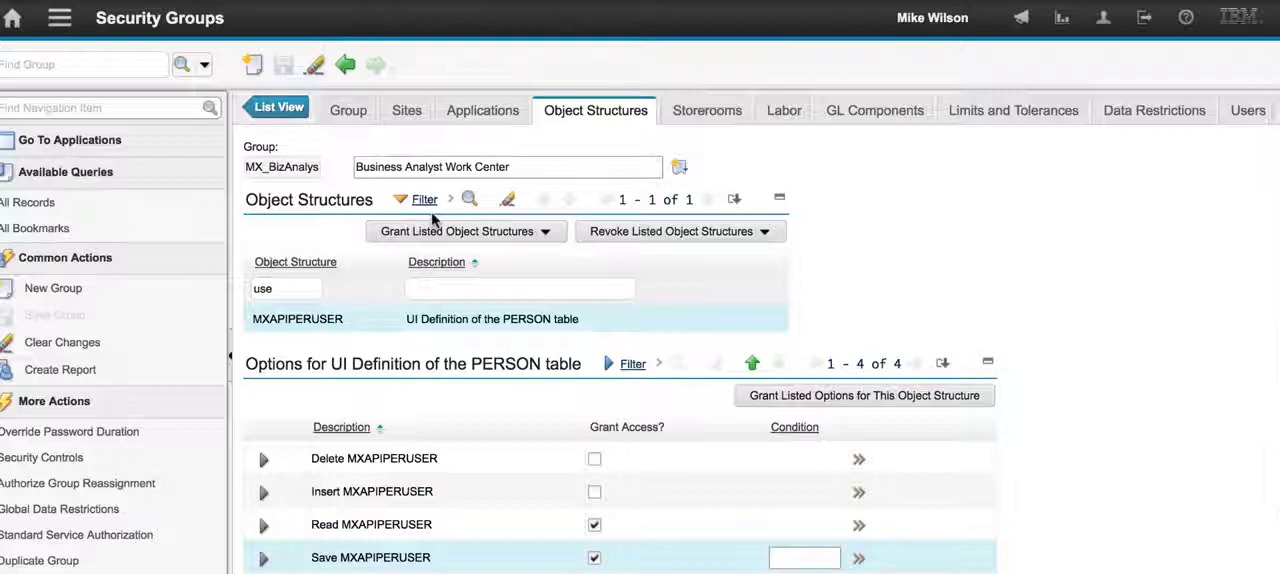
{"action": "mouse_move", "coordinate": [760, 143]}
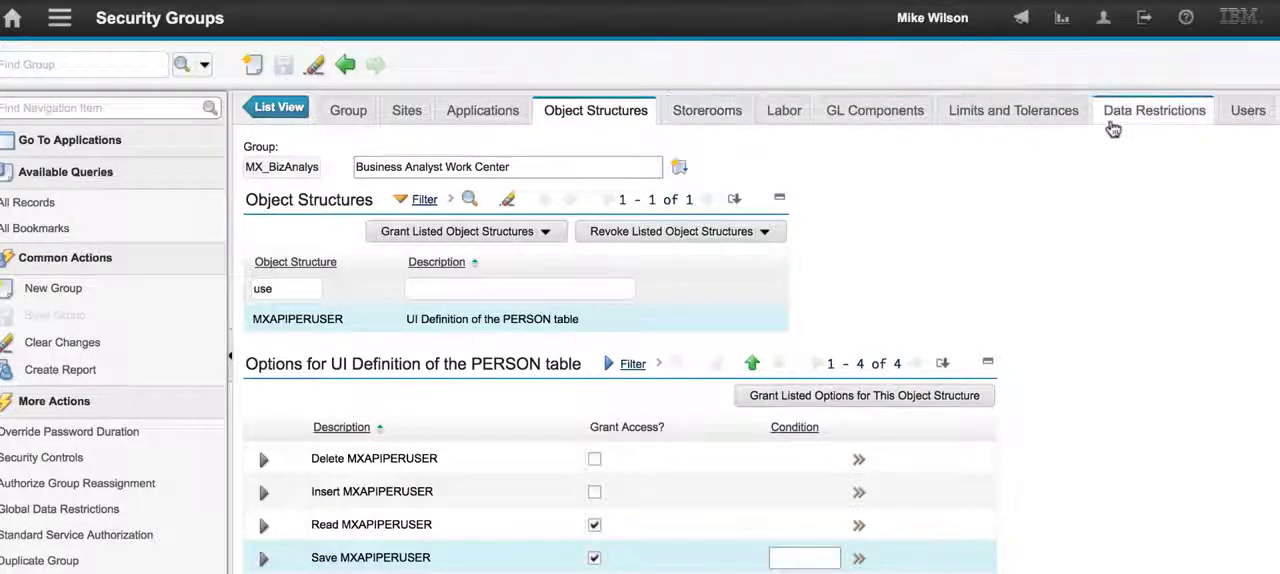
{"action": "left_click", "coordinate": [1255, 110]}
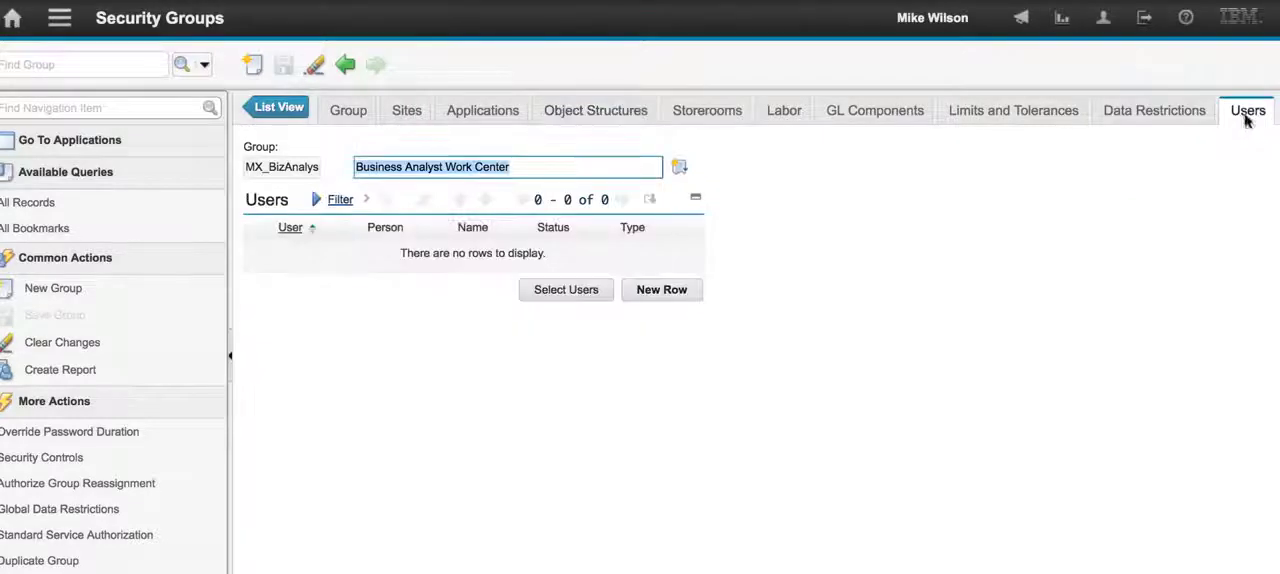
{"action": "left_click", "coordinate": [661, 289]}
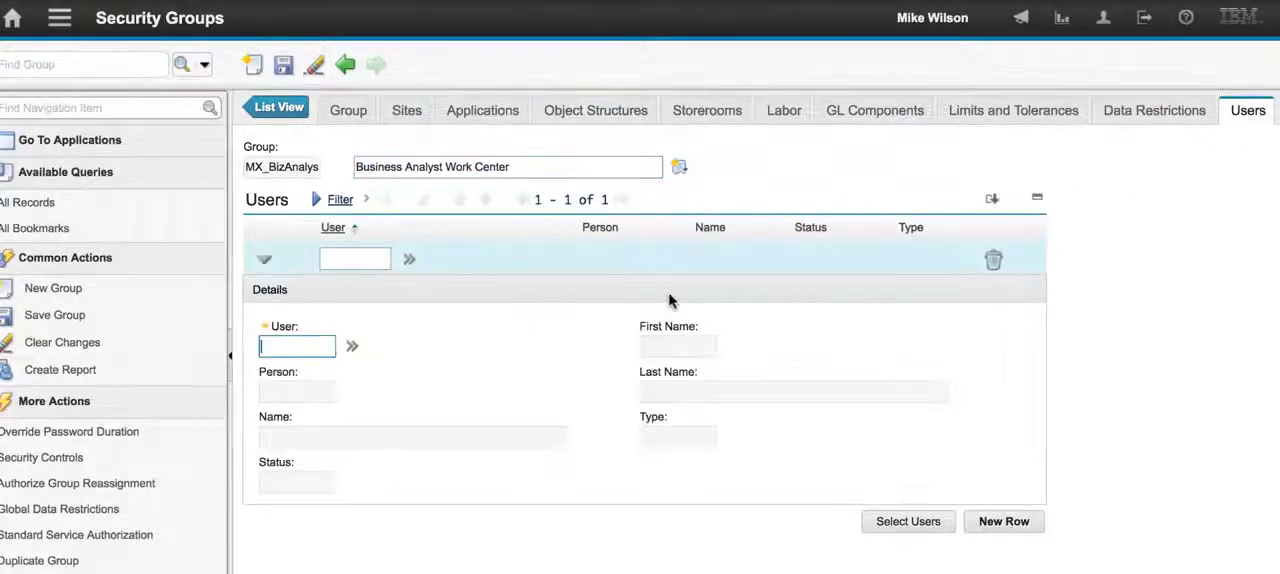
{"action": "left_click", "coordinate": [351, 345]}
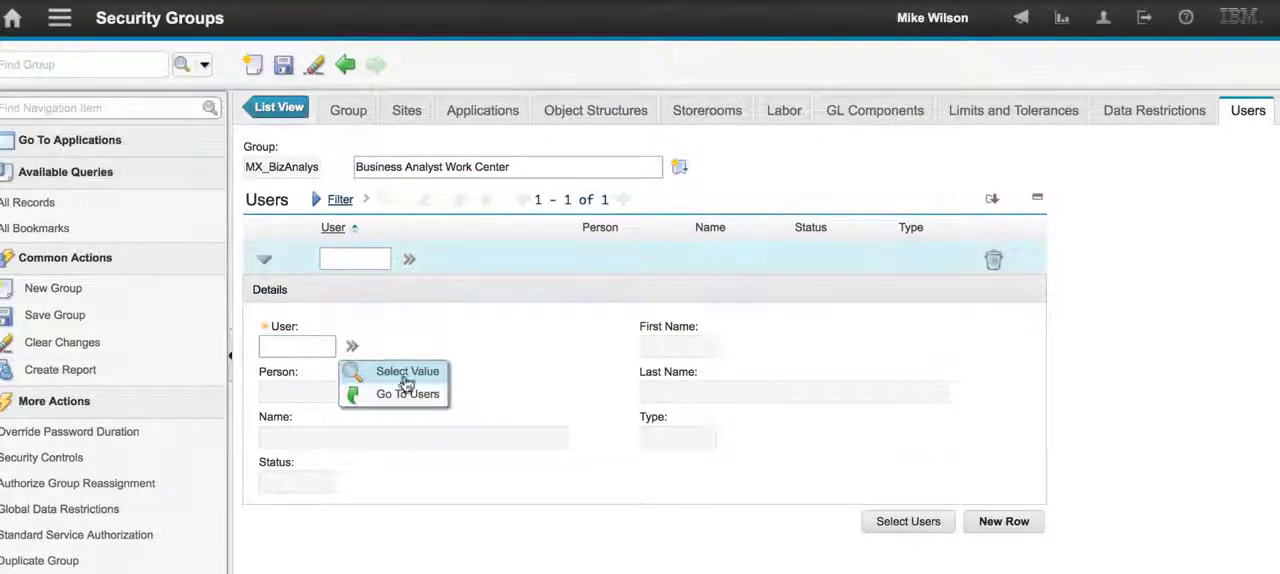
{"action": "left_click", "coordinate": [414, 371]}
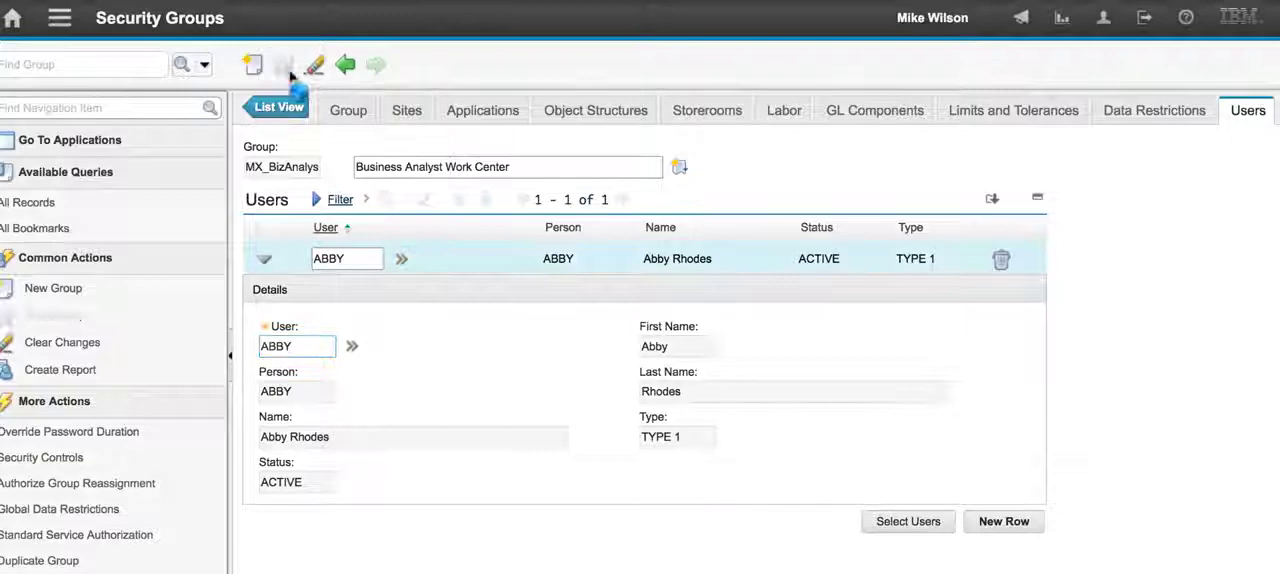
{"action": "left_click", "coordinate": [284, 64]}
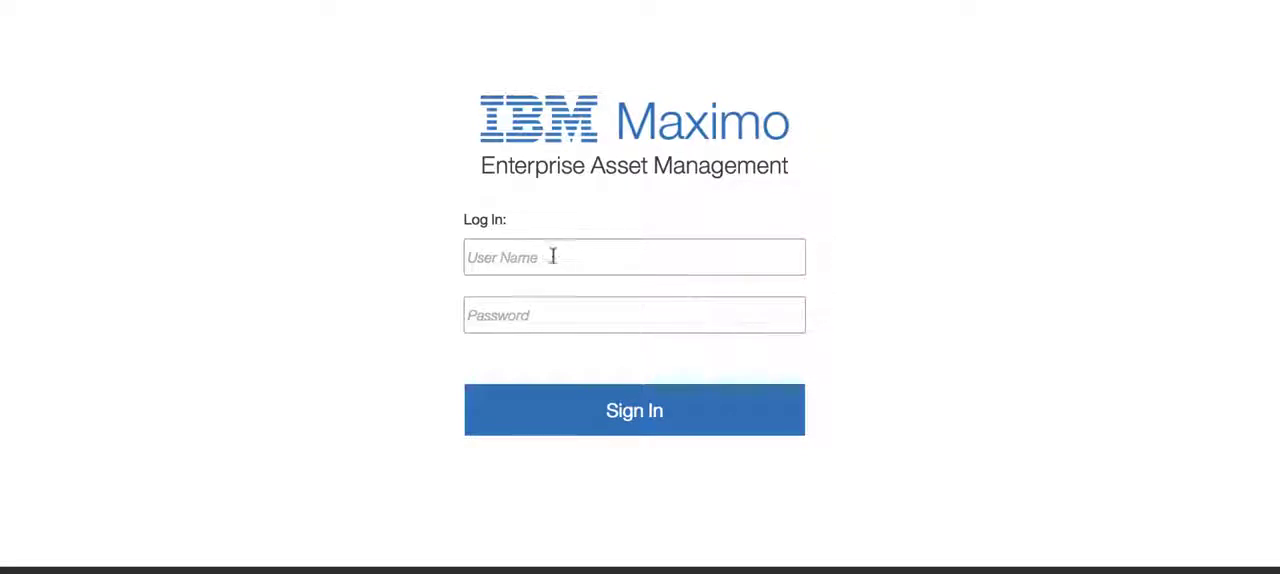
Step: Sign in as abby and dismiss Firefox's remember-login prompt
{"action": "type", "text": "abby"}
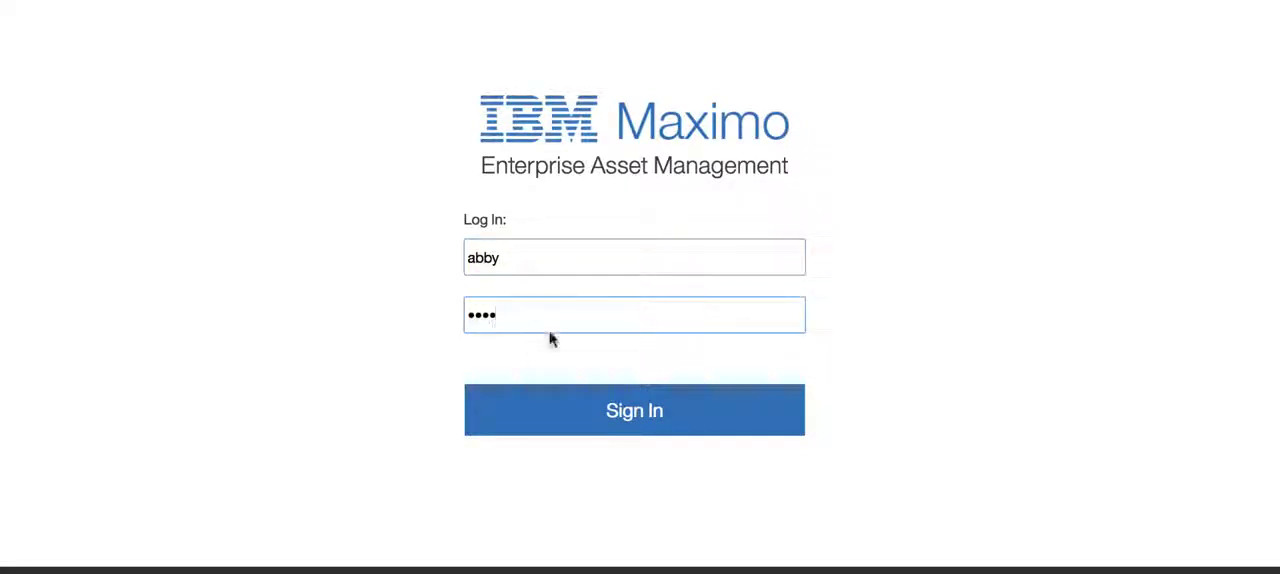
{"action": "left_click", "coordinate": [634, 410]}
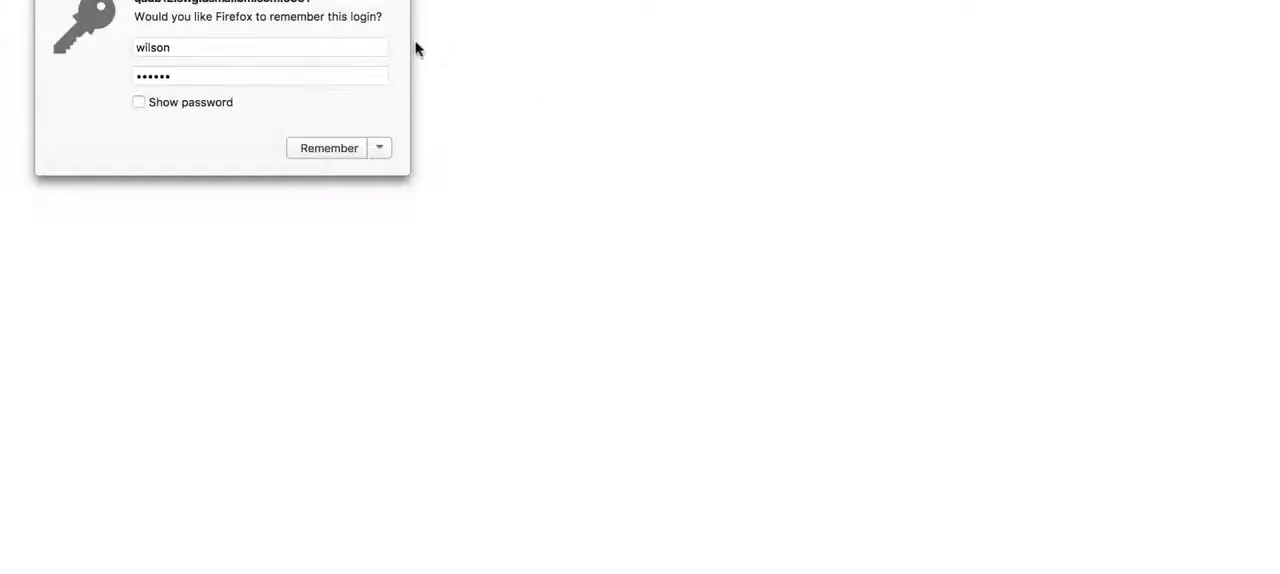
{"action": "left_click", "coordinate": [328, 147]}
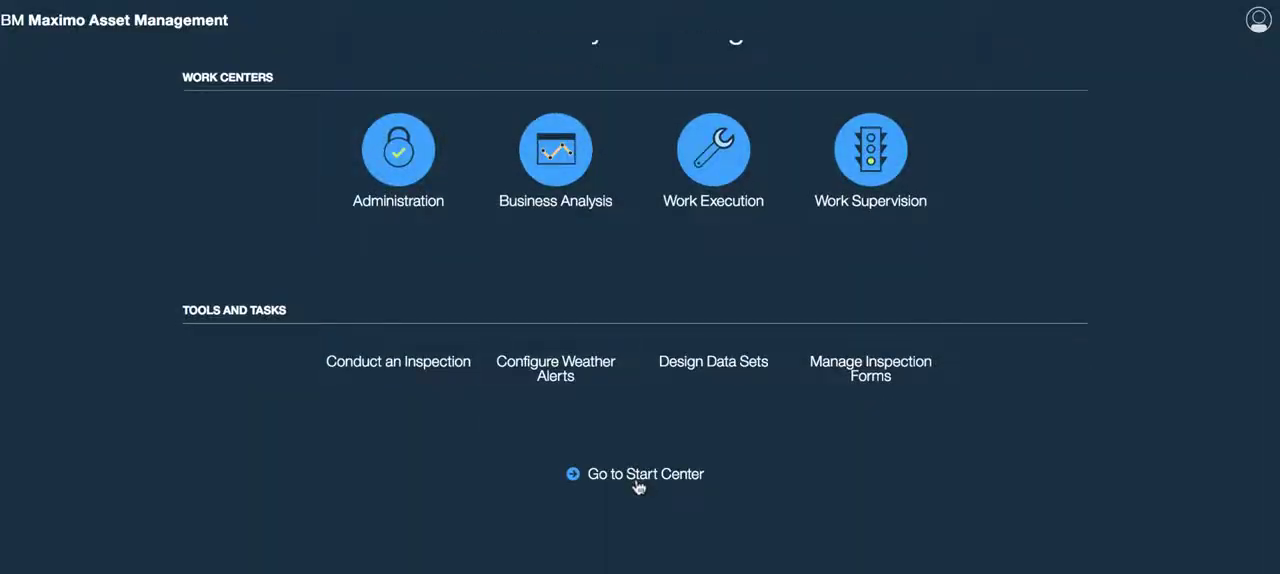
Step: Reopen the Business Analyst Work Center group and save its 'kpi' object structure access
{"action": "left_click", "coordinate": [645, 474]}
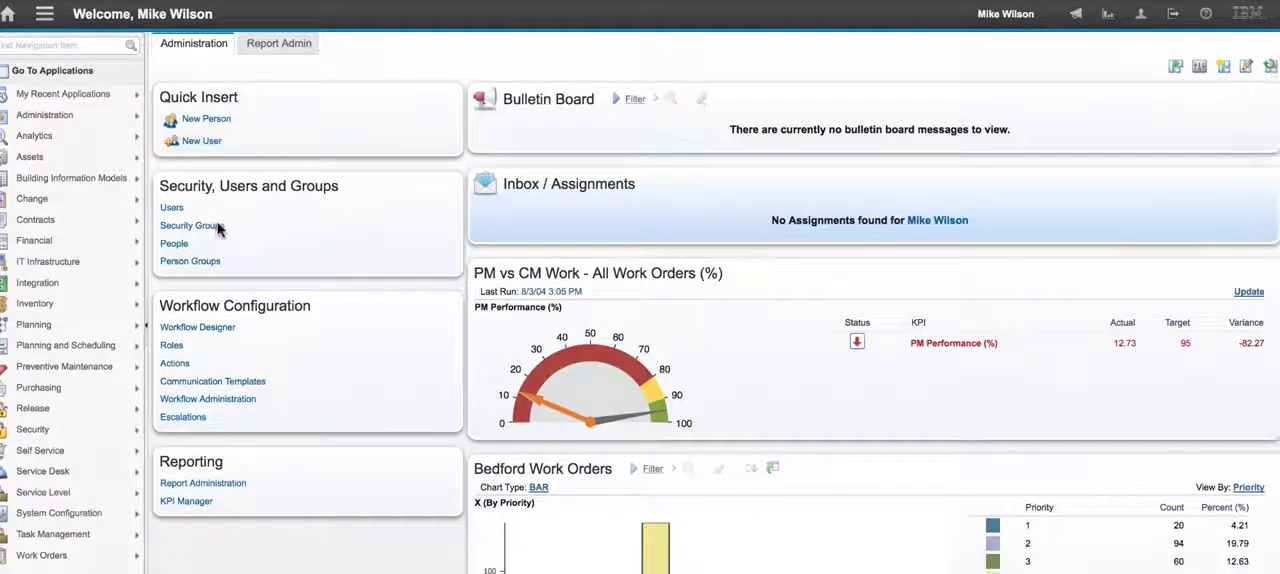
{"action": "left_click", "coordinate": [190, 225]}
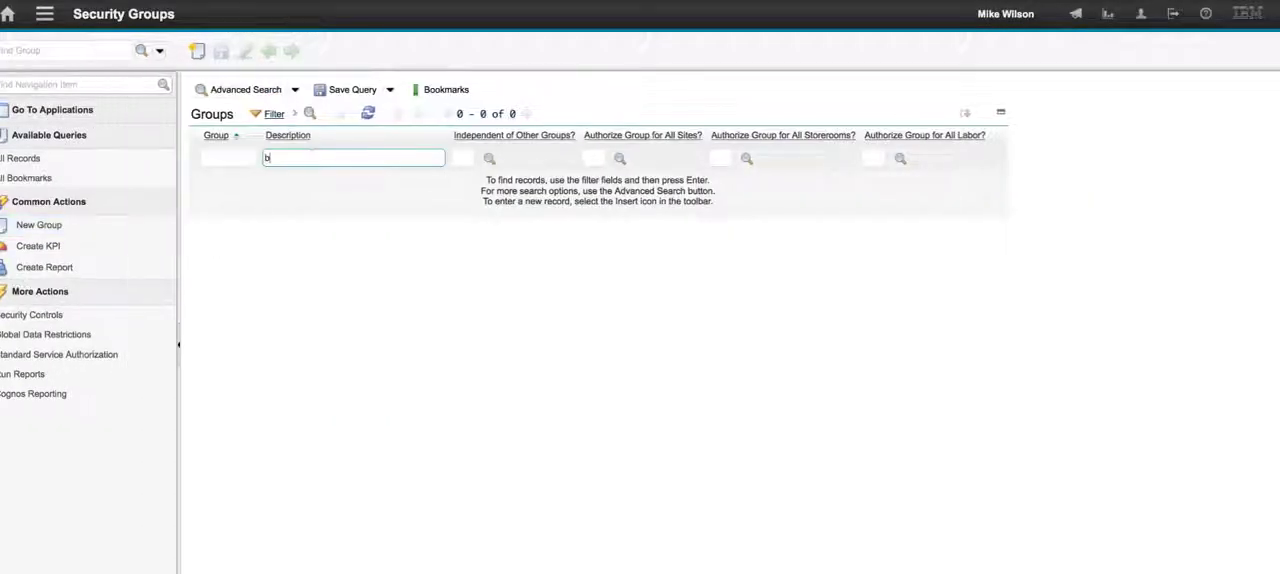
{"action": "type", "text": "u"}
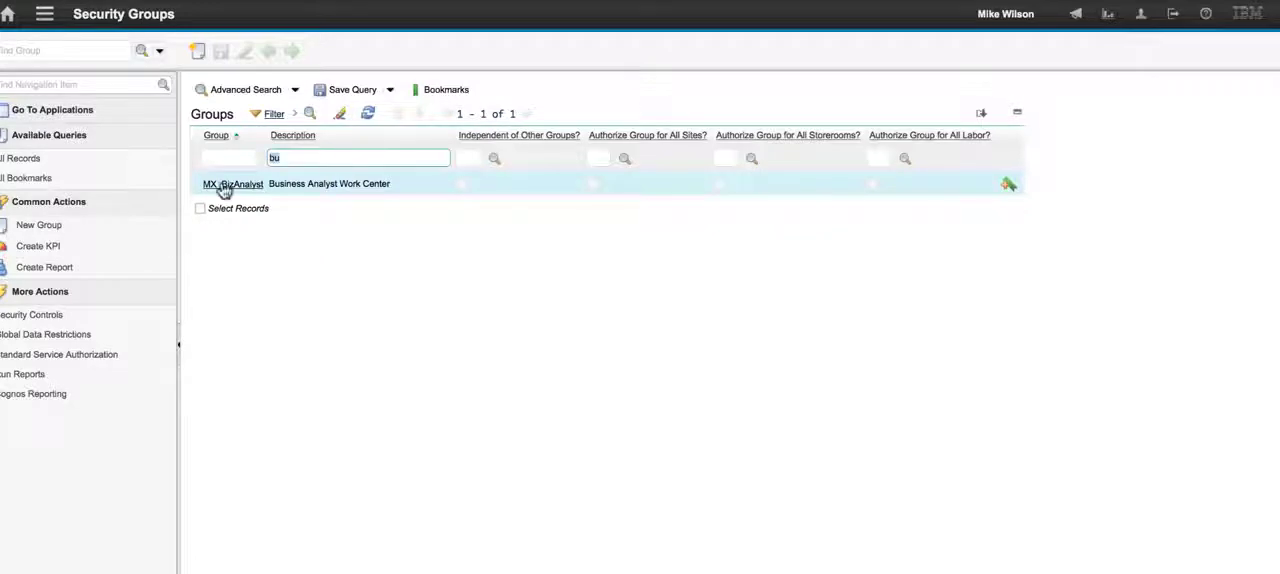
{"action": "left_click", "coordinate": [232, 184]}
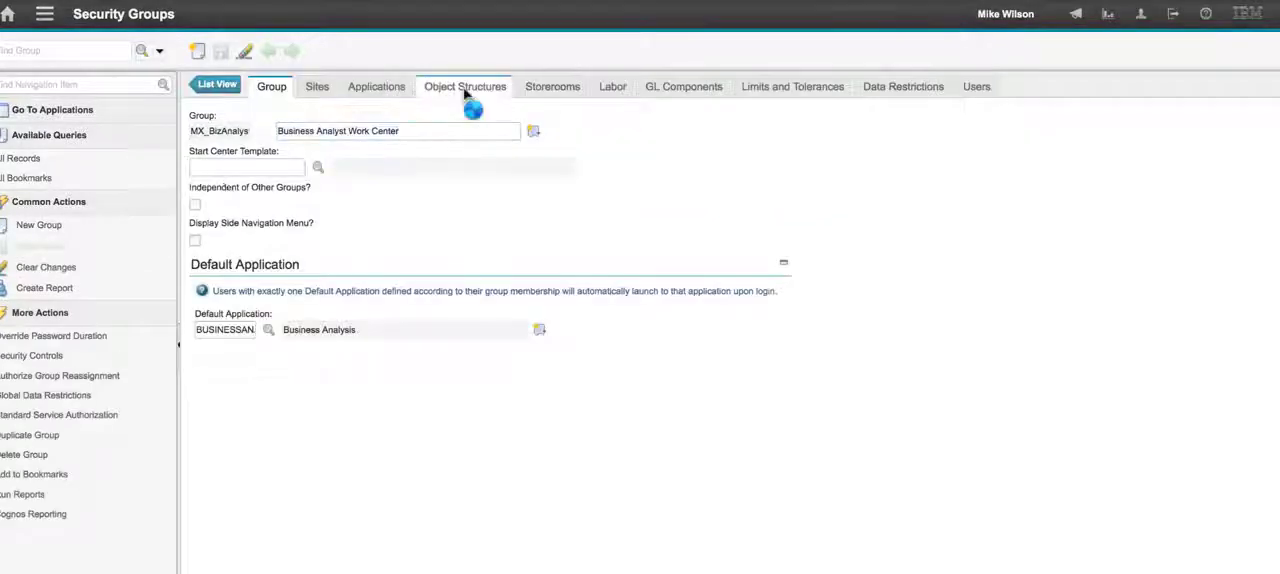
{"action": "left_click", "coordinate": [464, 86]}
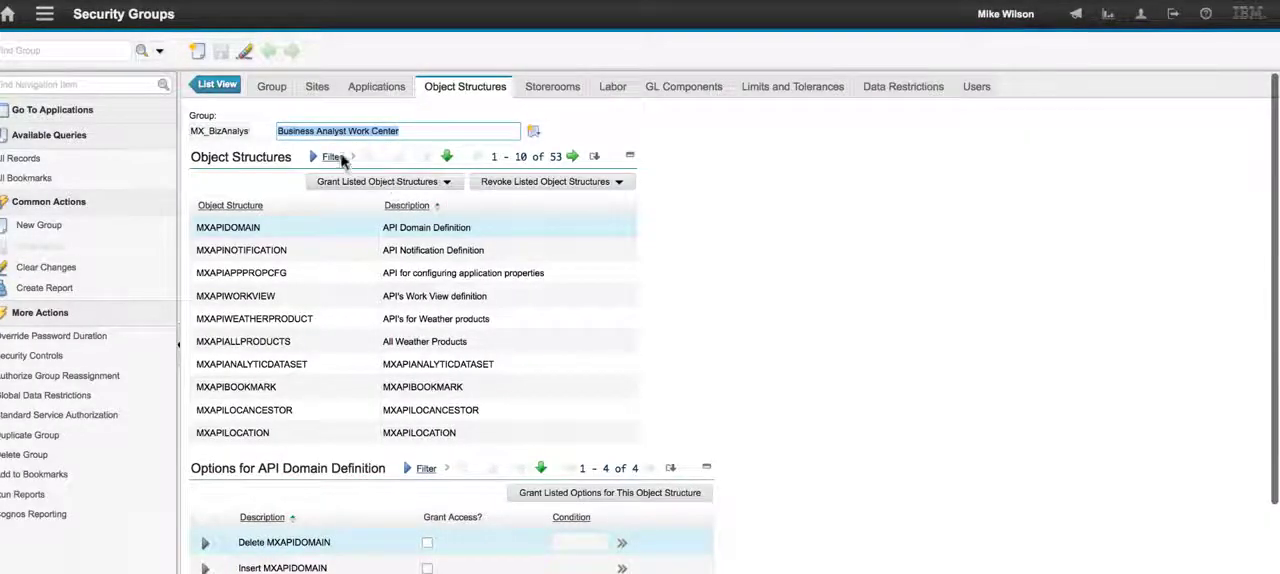
{"action": "left_click", "coordinate": [332, 157]}
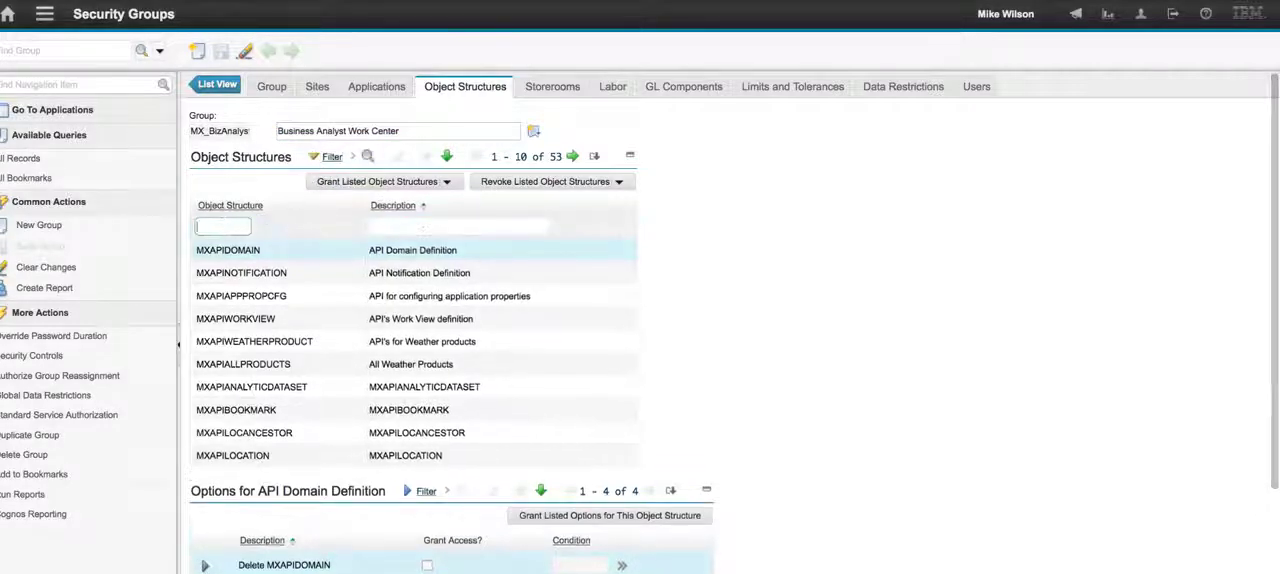
{"action": "type", "text": "kpi"}
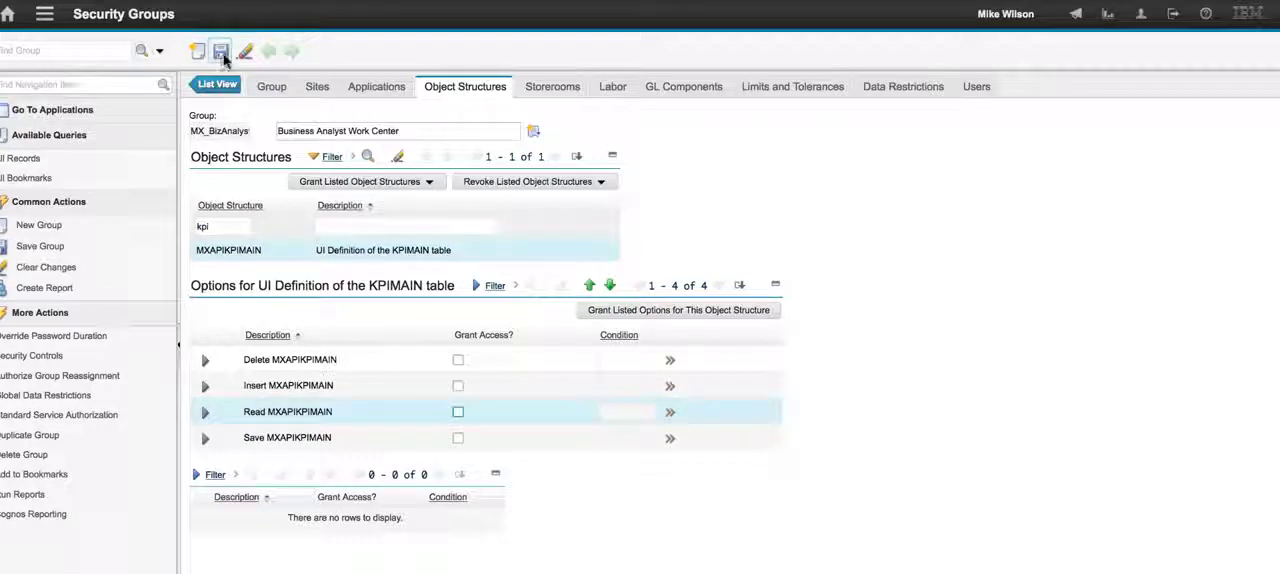
{"action": "left_click", "coordinate": [227, 52]}
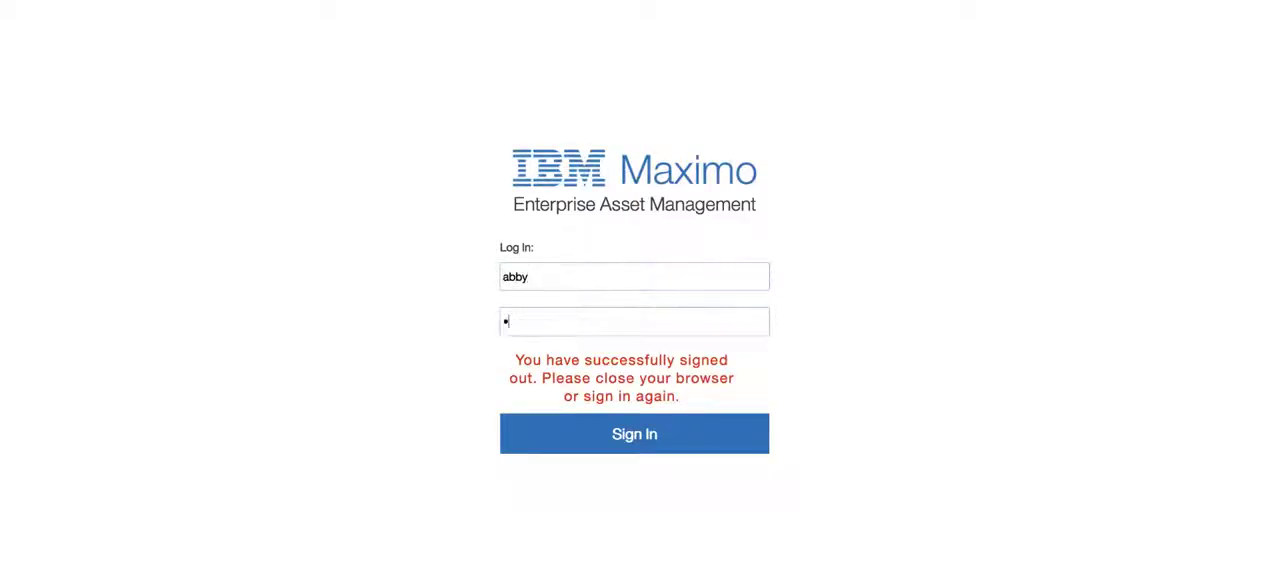
Step: Sign in as Abby, view the Business Analysis work center's blank KPI tiles, then sign out
{"action": "left_click", "coordinate": [634, 433]}
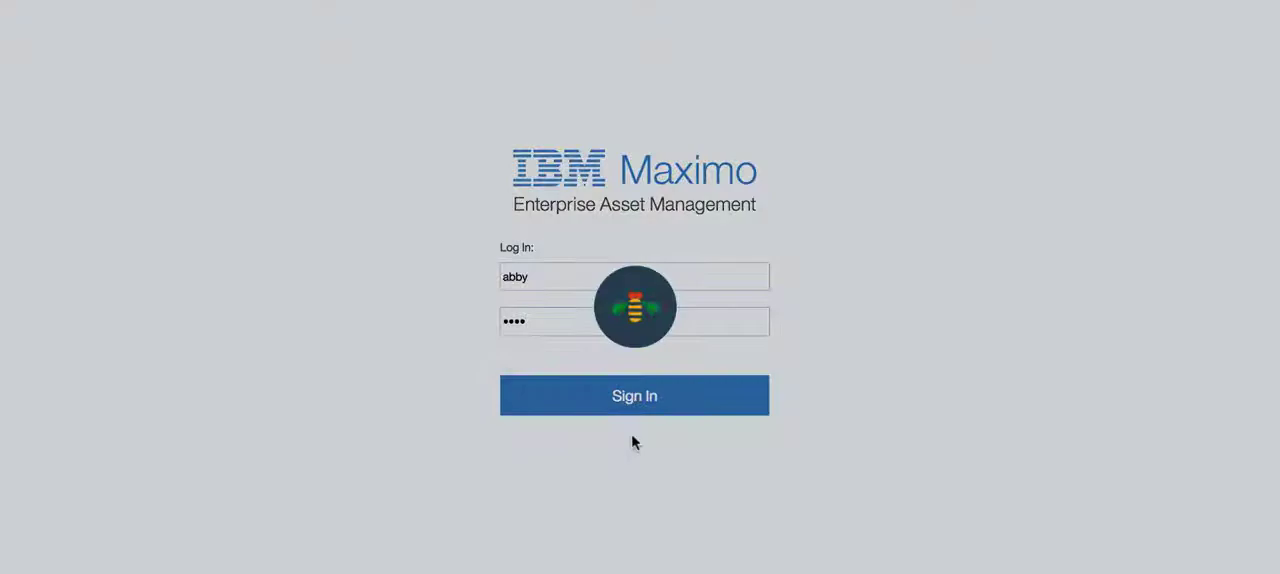
{"action": "left_click", "coordinate": [634, 395]}
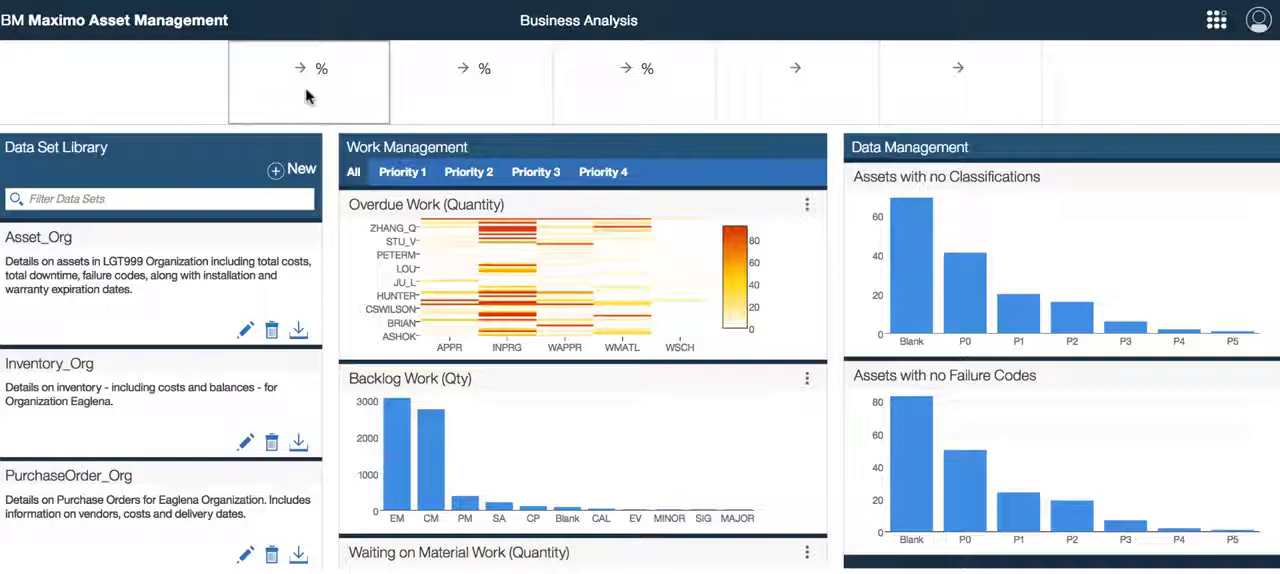
{"action": "mouse_move", "coordinate": [901, 106]}
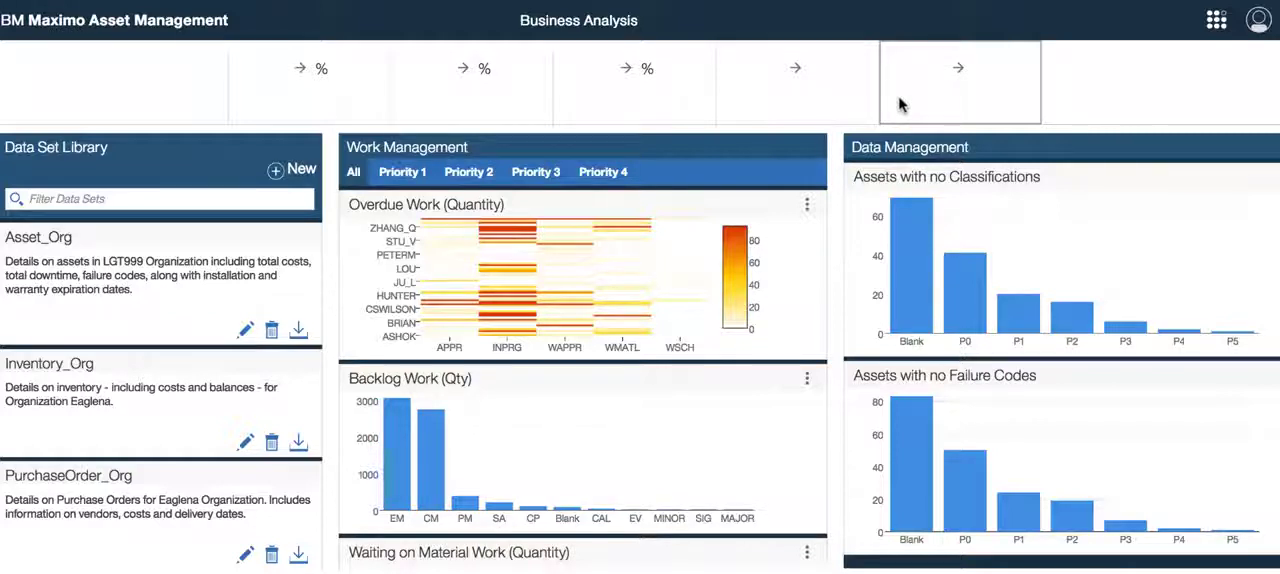
{"action": "mouse_move", "coordinate": [298, 329]}
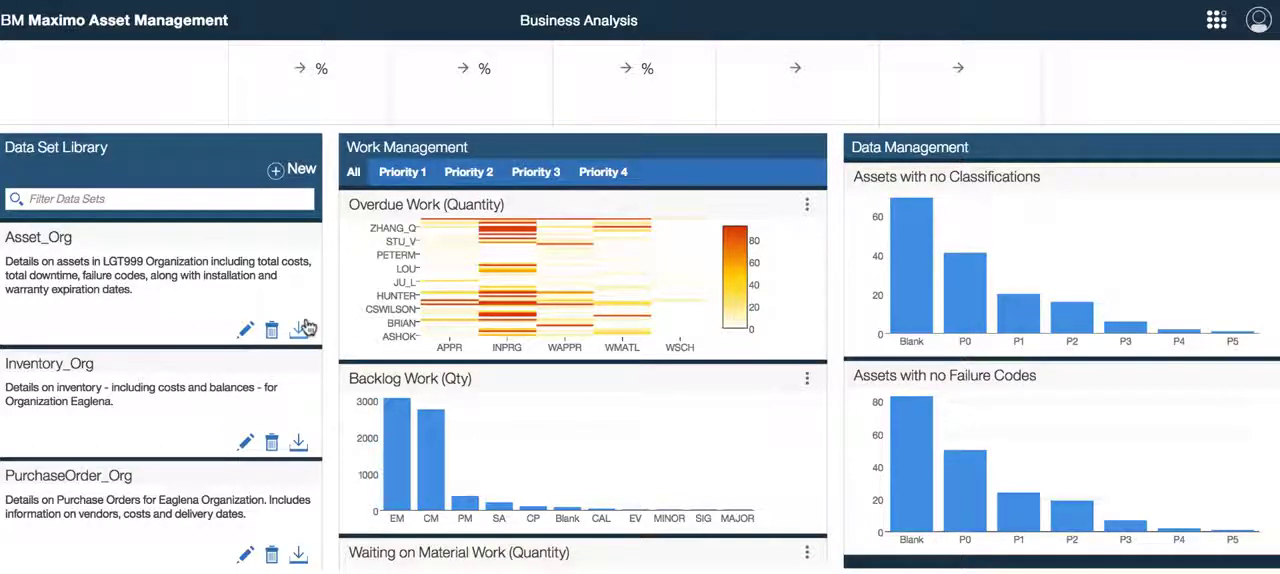
{"action": "mouse_move", "coordinate": [298, 329]}
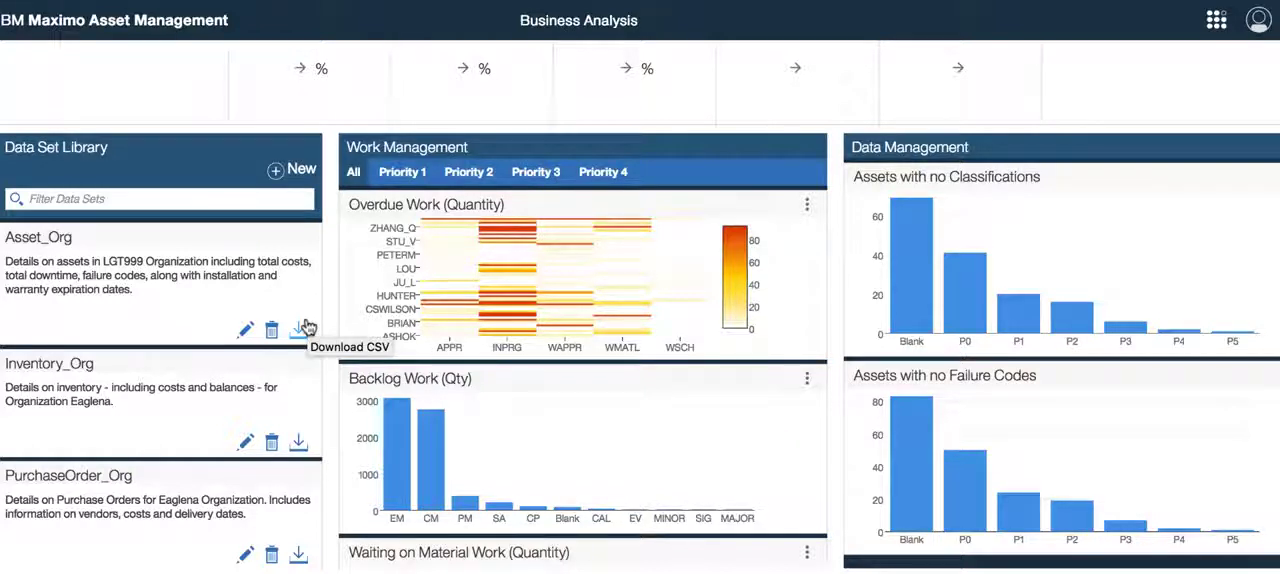
{"action": "left_click", "coordinate": [1258, 20]}
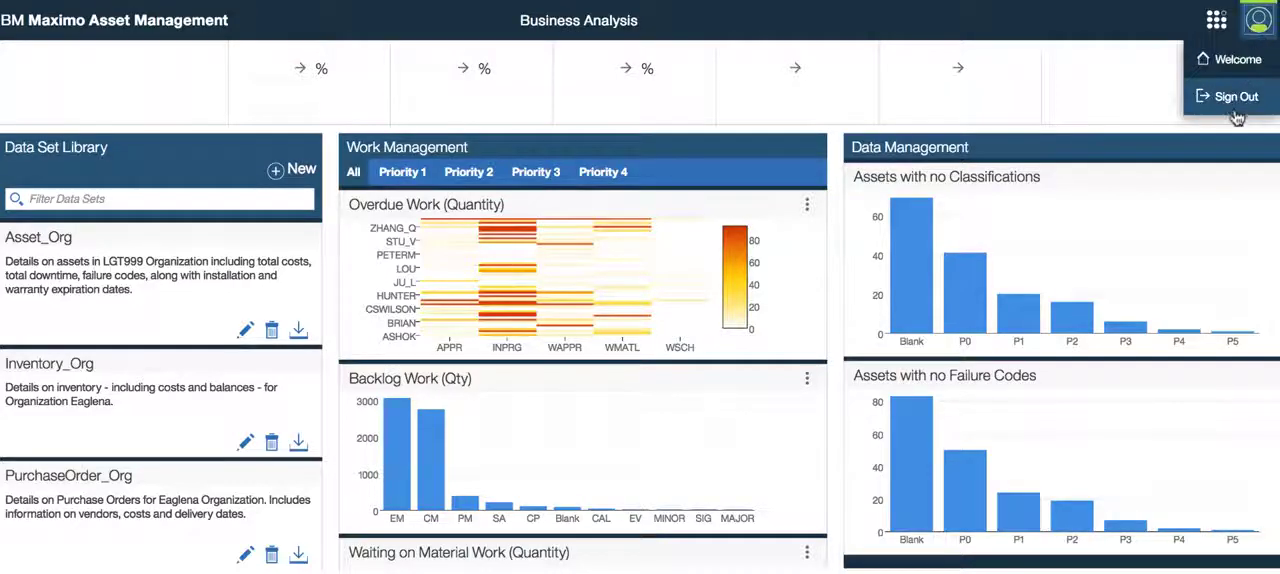
{"action": "left_click", "coordinate": [1234, 96]}
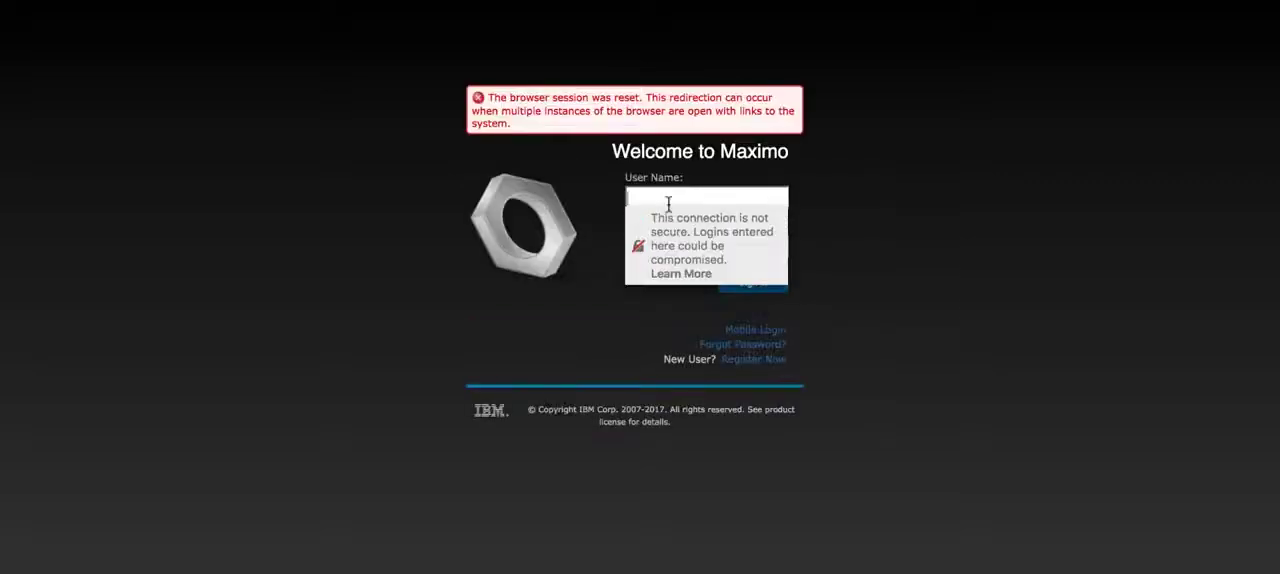
Step: Sign in as the admin user wilson and go to the Start Center
{"action": "type", "text": "wilson"}
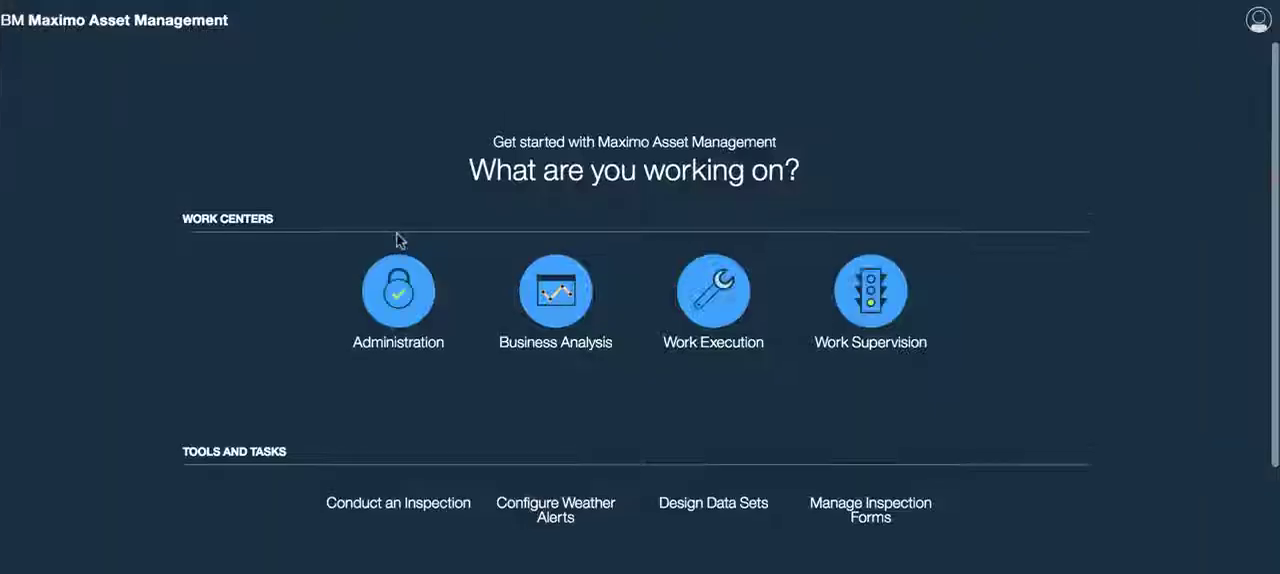
{"action": "scroll", "scroll_direction": "down", "scroll_amount": 3}
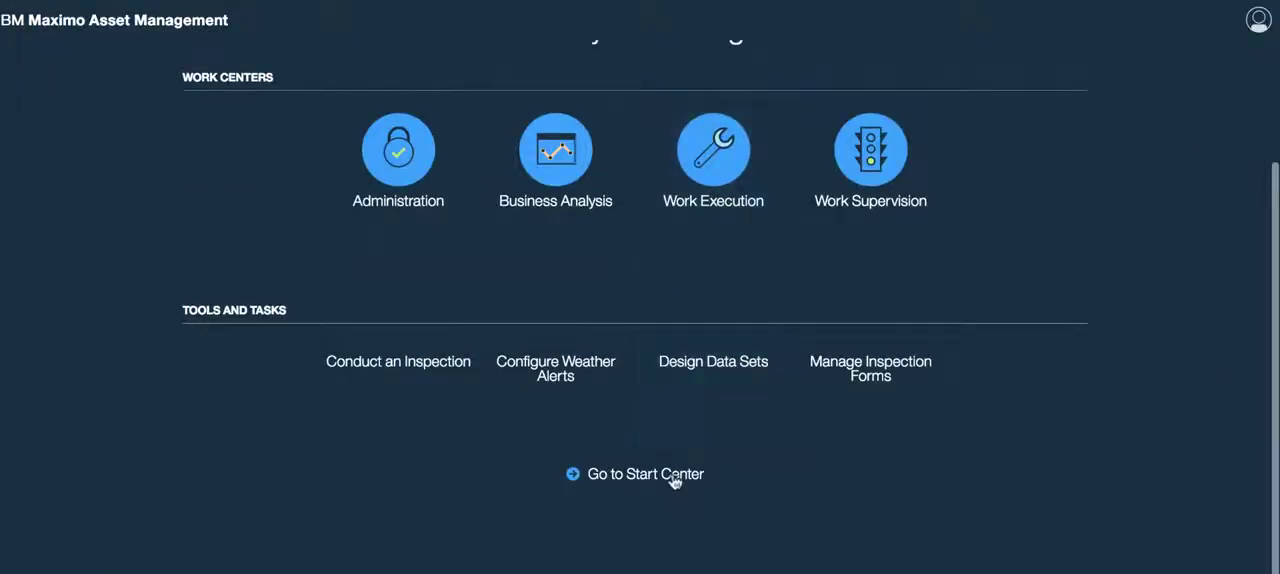
{"action": "left_click", "coordinate": [641, 474]}
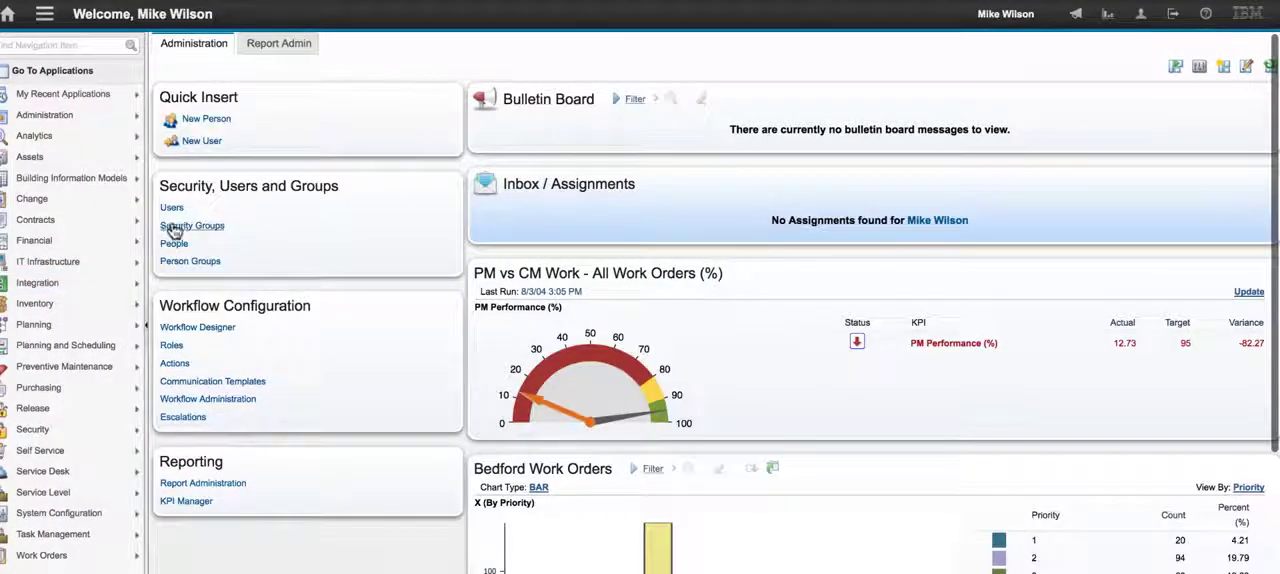
Step: In Security Groups, grant MX_BizAnalys Read access on MXAPIKPIMAIN object structure and save
{"action": "left_click", "coordinate": [191, 225]}
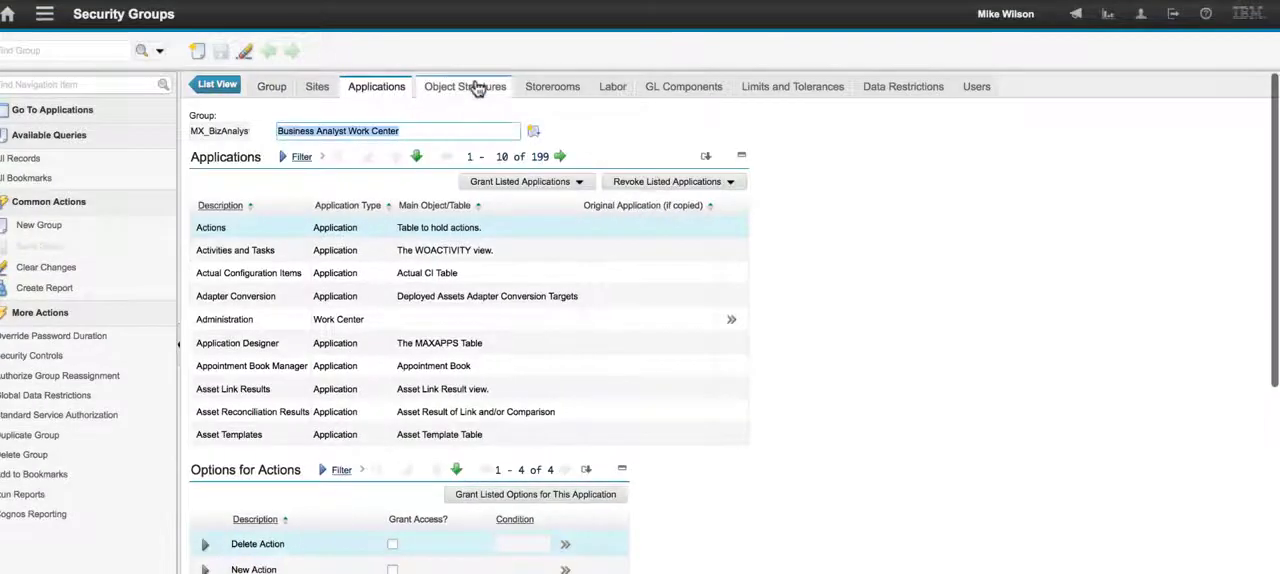
{"action": "left_click", "coordinate": [465, 86]}
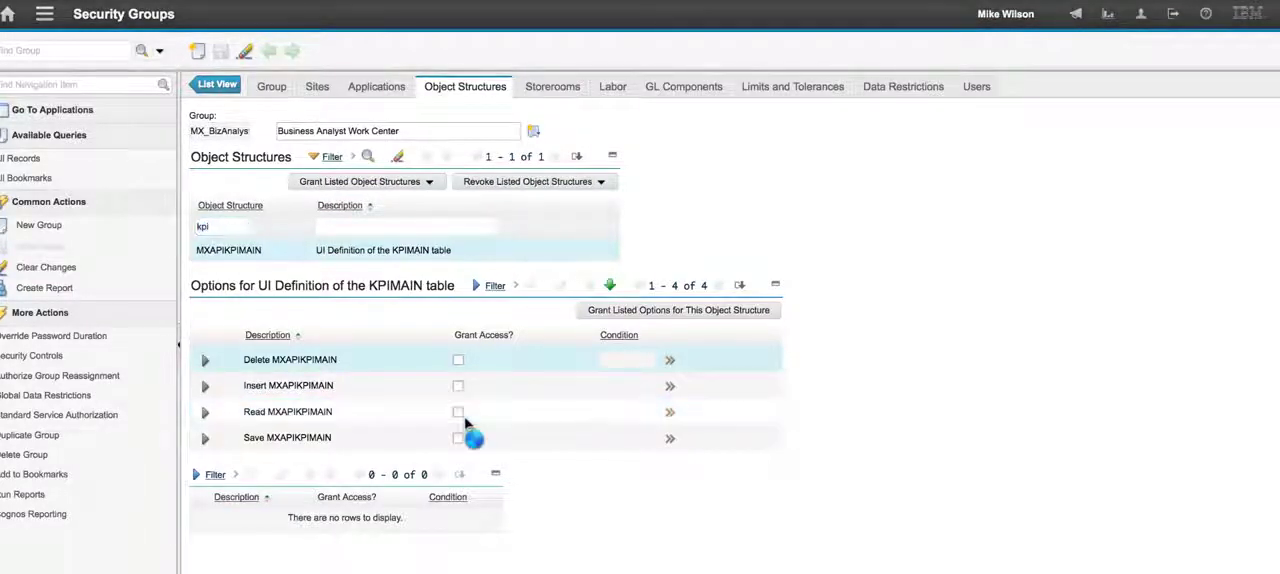
{"action": "left_click", "coordinate": [458, 412]}
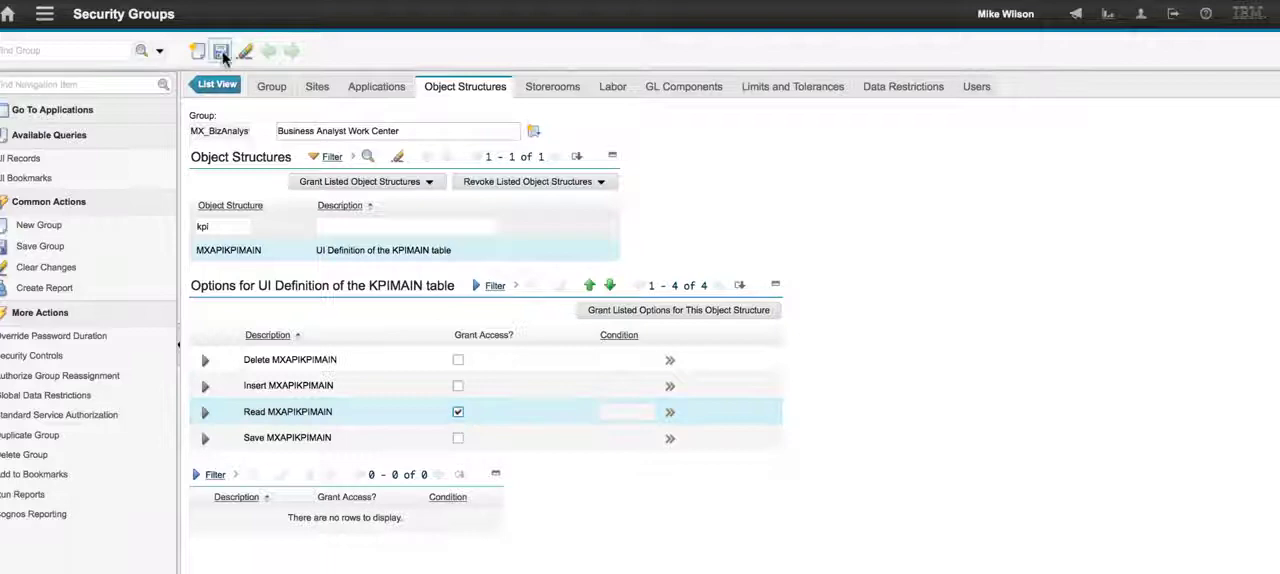
{"action": "left_click", "coordinate": [227, 51]}
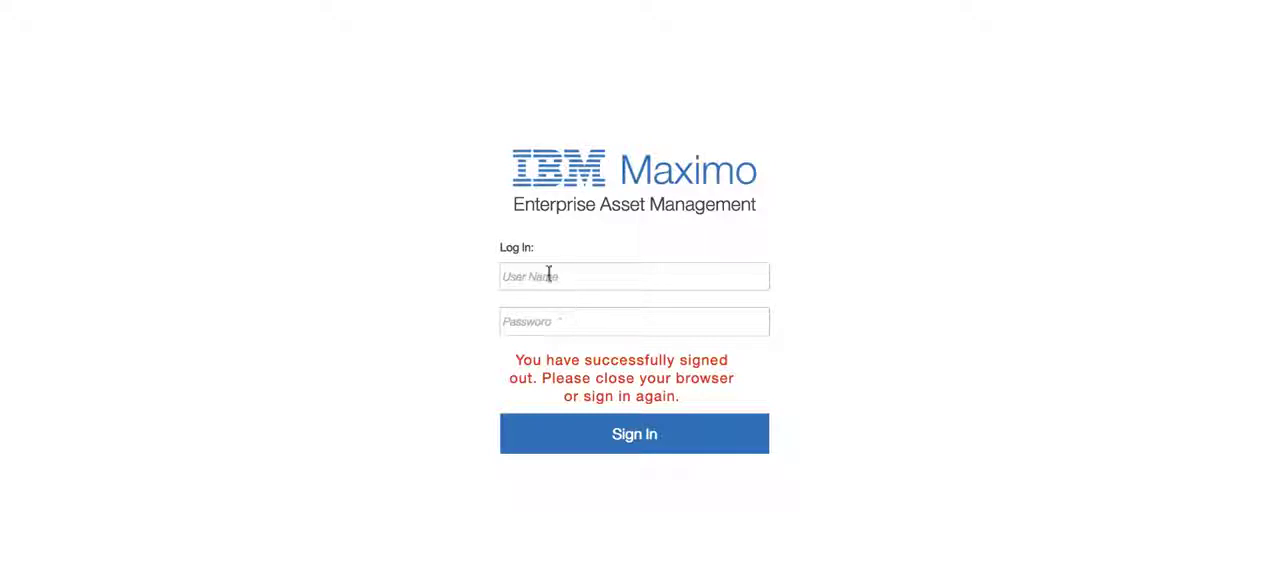
Step: Sign back in as Abby to see KPI tiles showing values like 10% and 44%
{"action": "type", "text": "abby"}
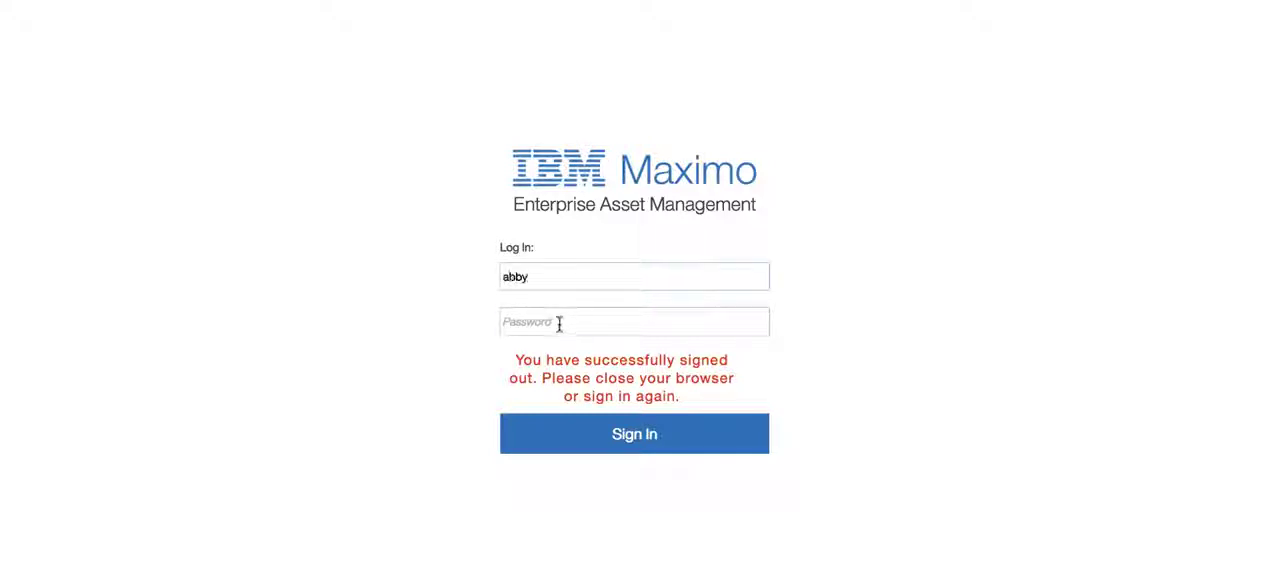
{"action": "left_click", "coordinate": [634, 395]}
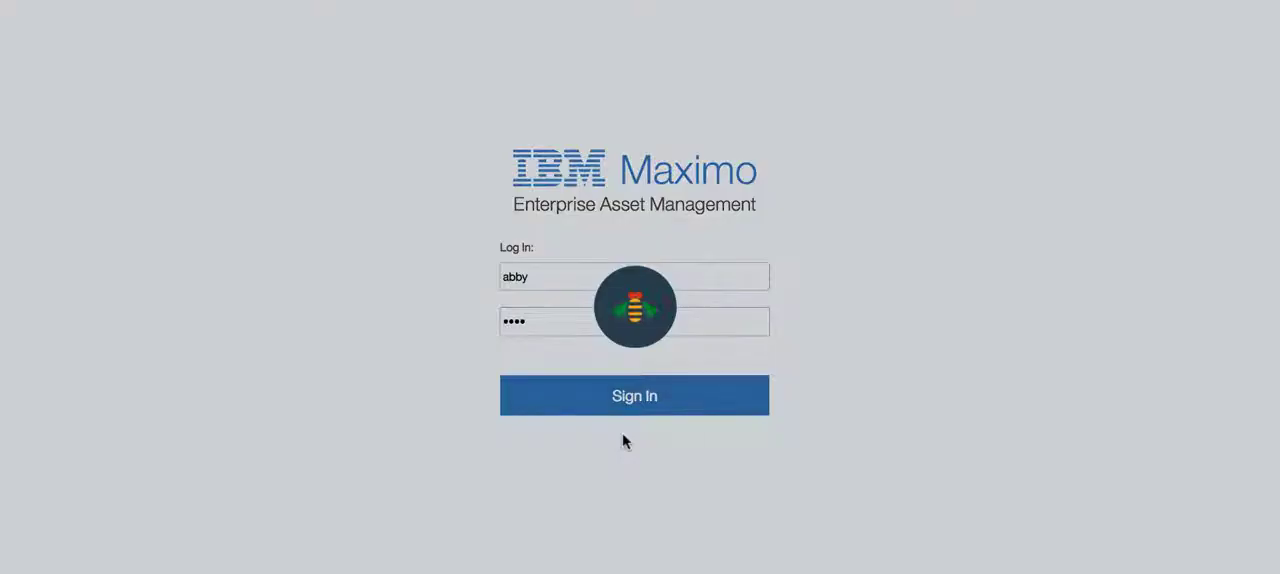
{"action": "left_click", "coordinate": [634, 395]}
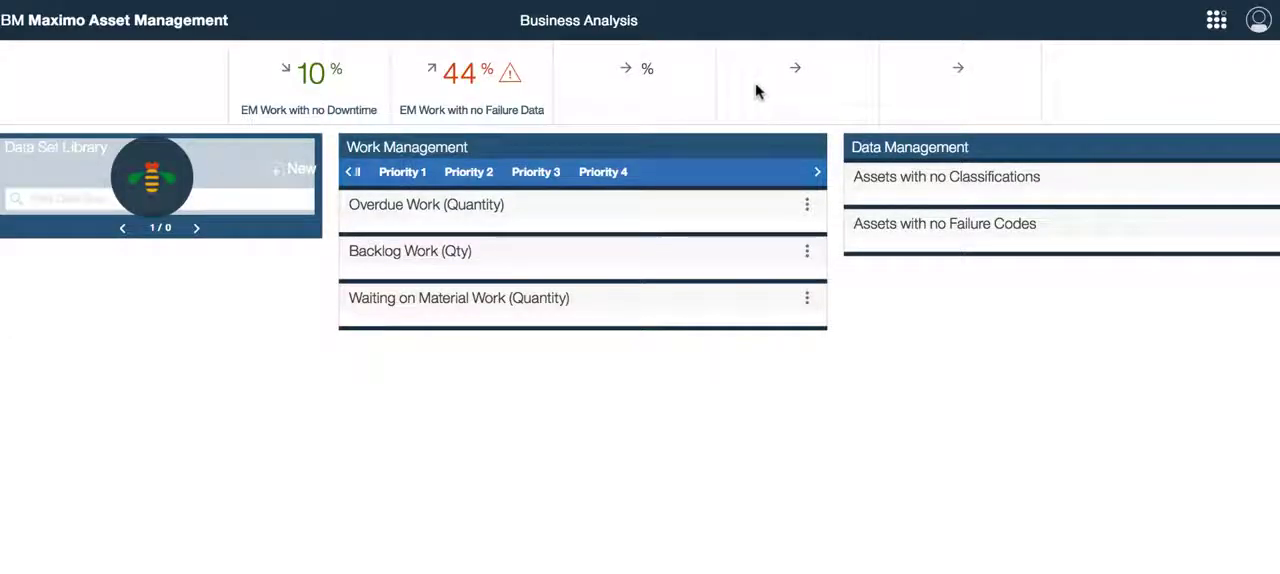